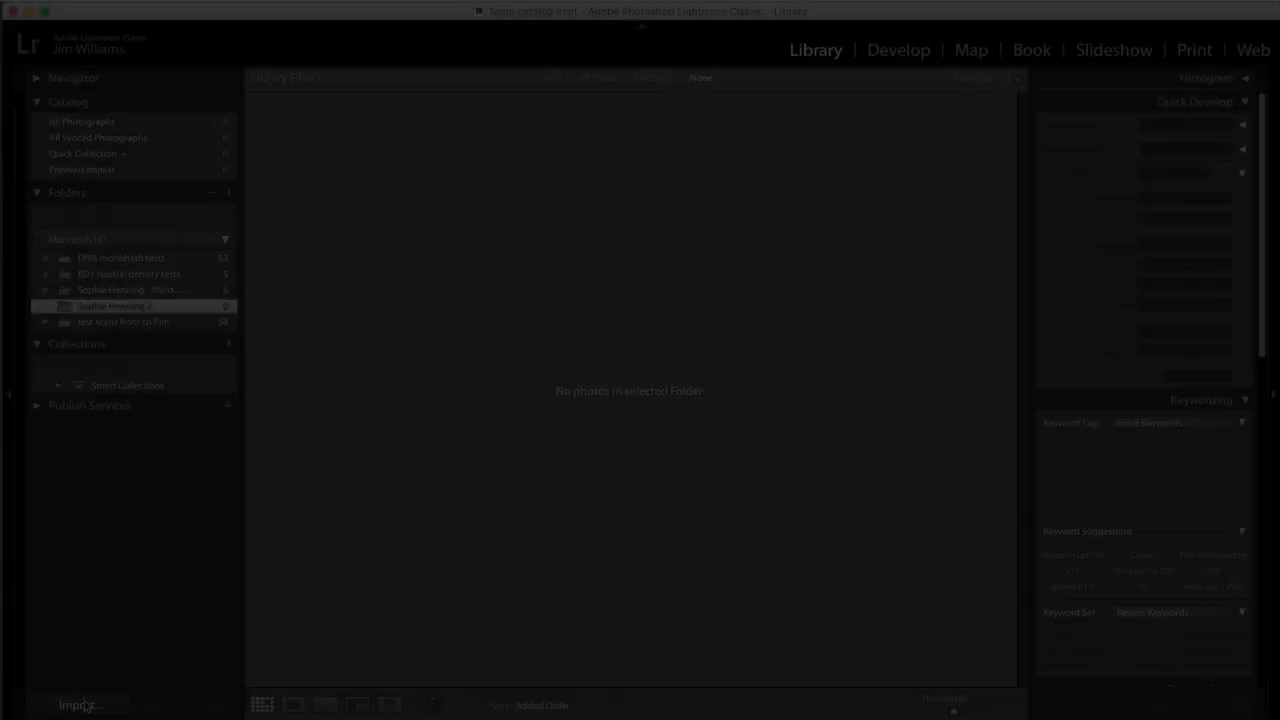
pyautogui.click(82, 704)
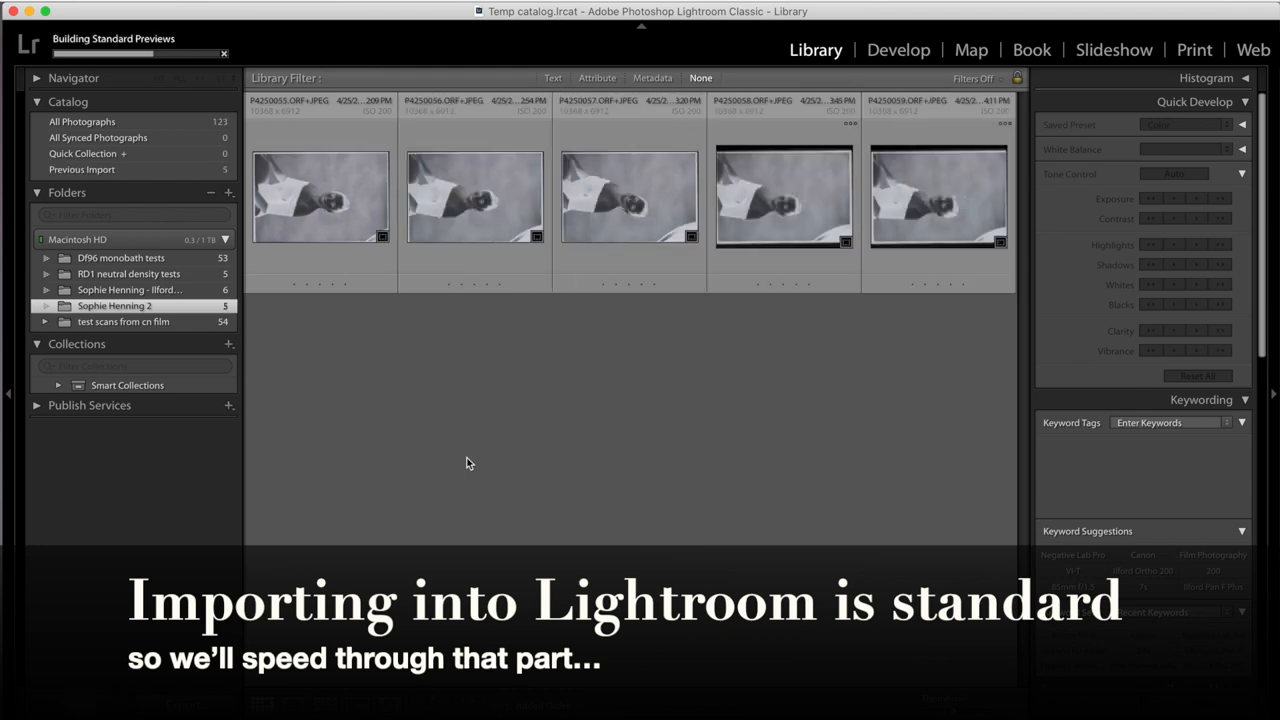
pyautogui.click(897, 49)
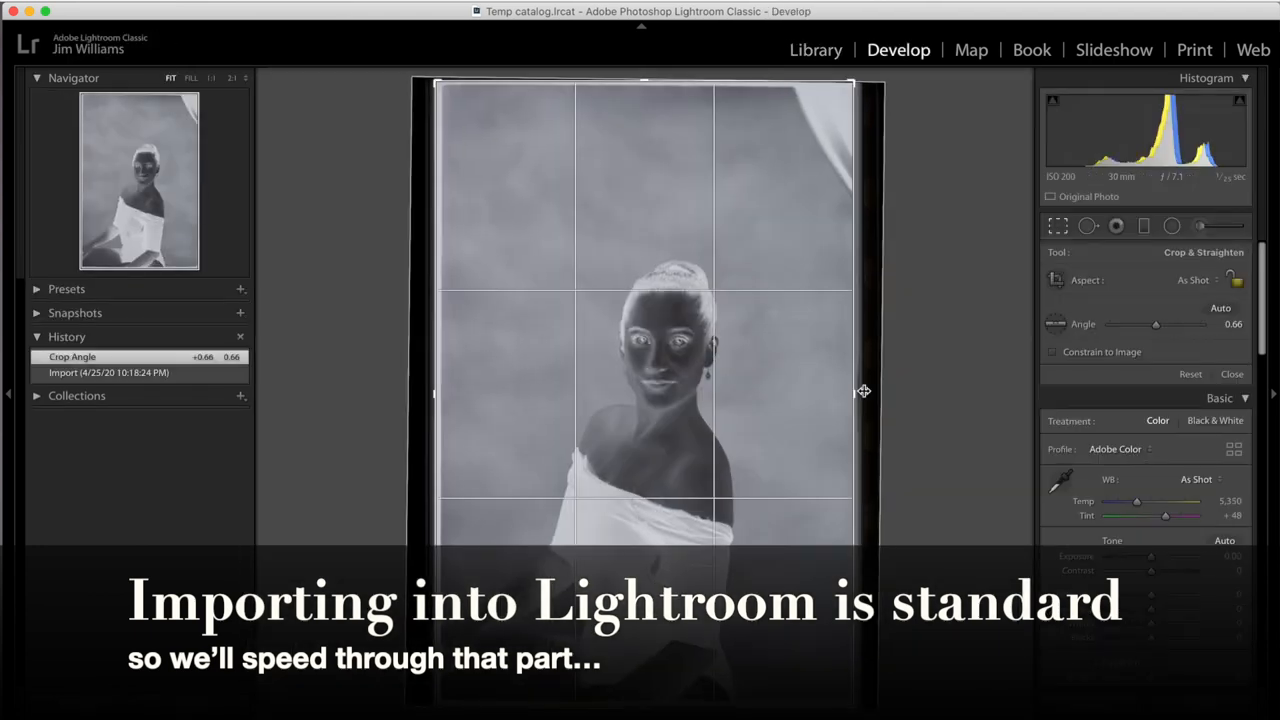
pyautogui.click(816, 48)
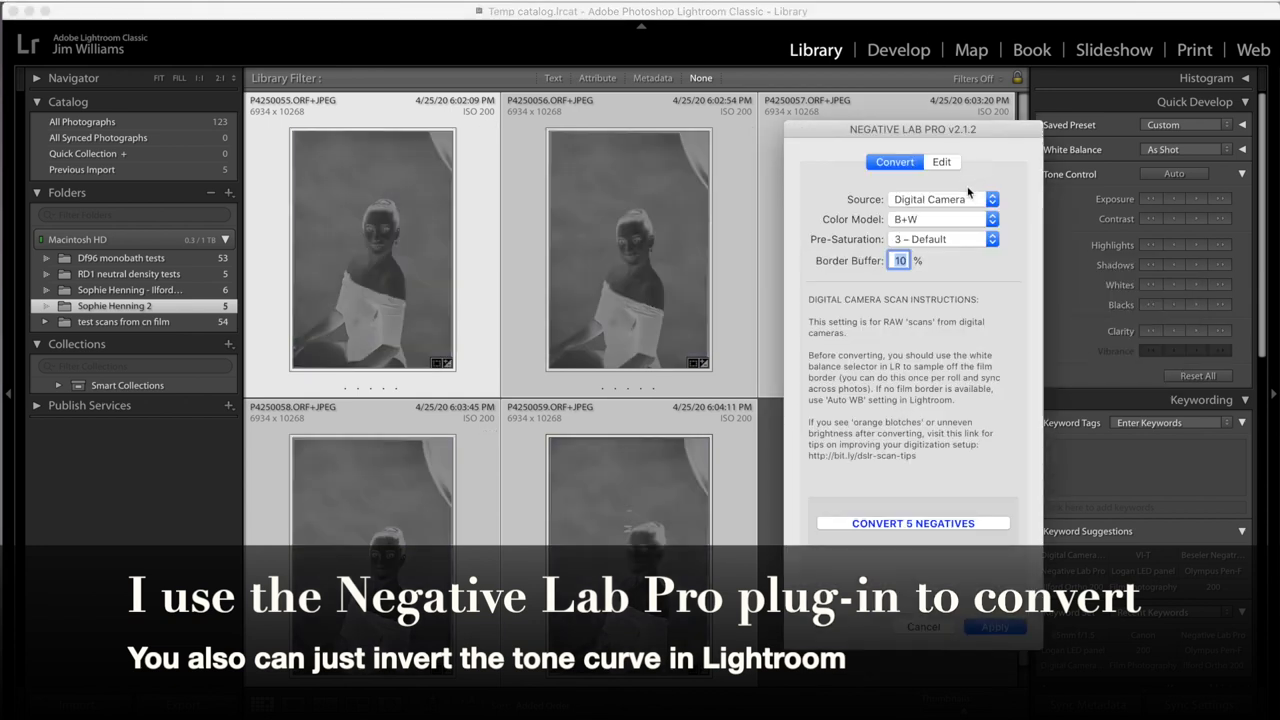
pyautogui.moveTo(920, 275)
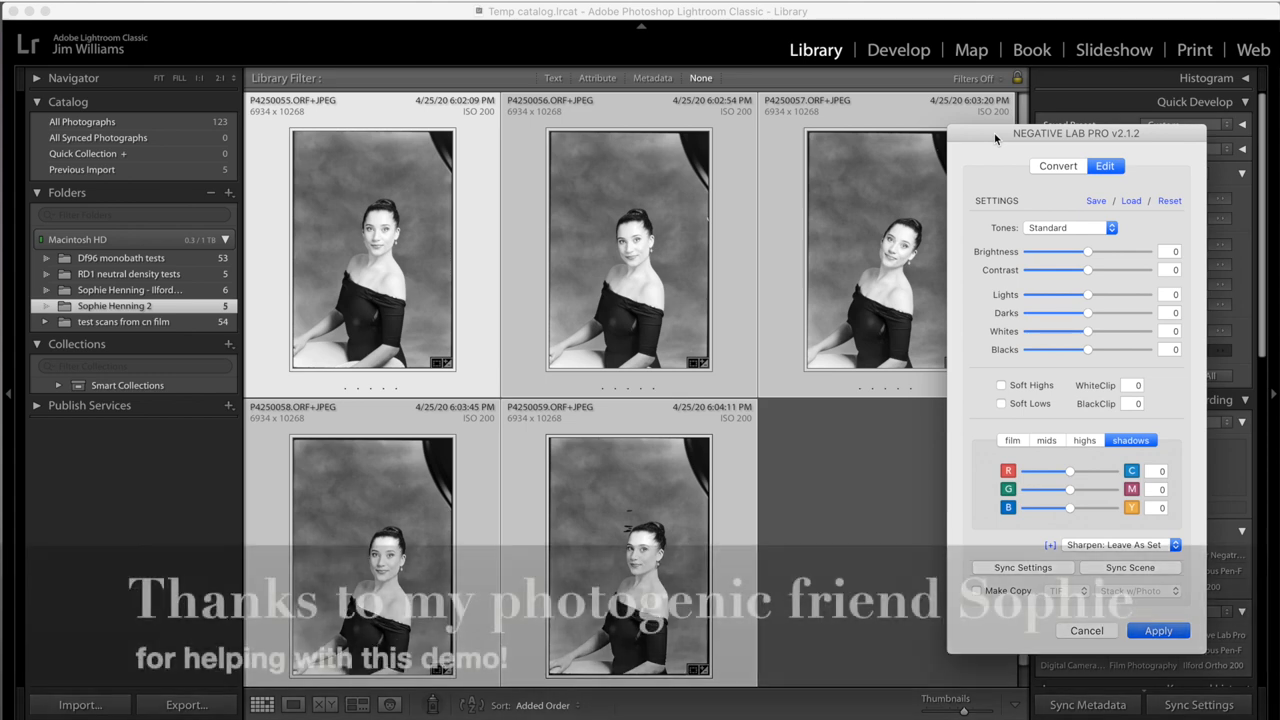
# - Set Negative Lab Pro tones to Brightness -19, Lights -38, Darks 21, Whites 2, then sync to all five
pyautogui.moveTo(1088, 251); pyautogui.dragTo(1080, 251)
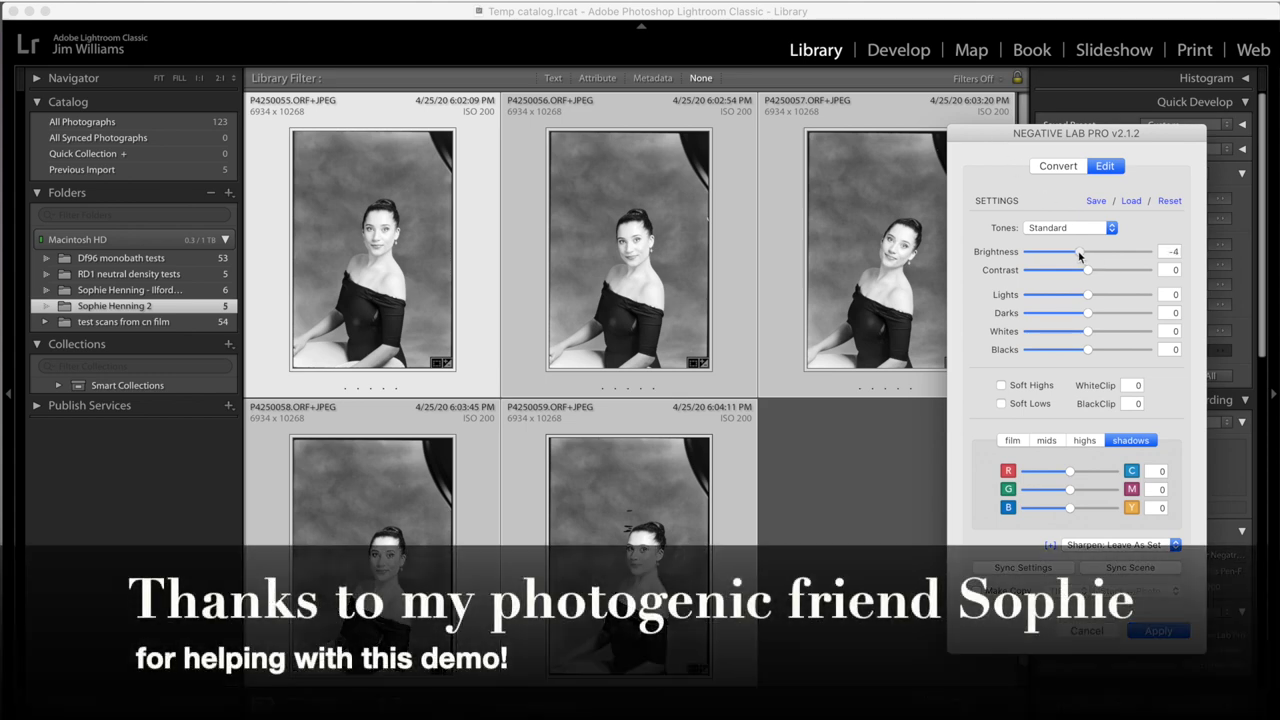
pyautogui.moveTo(1085, 252); pyautogui.dragTo(1075, 252)
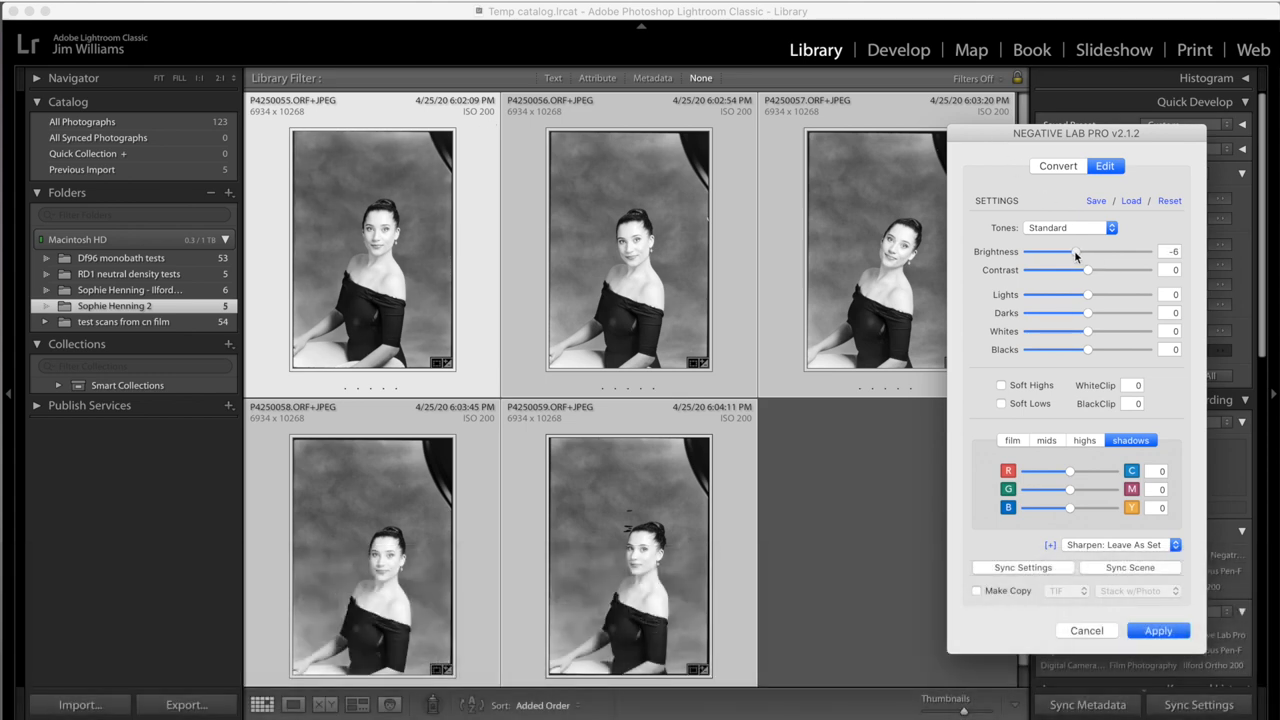
pyautogui.moveTo(1078, 251); pyautogui.dragTo(1065, 251)
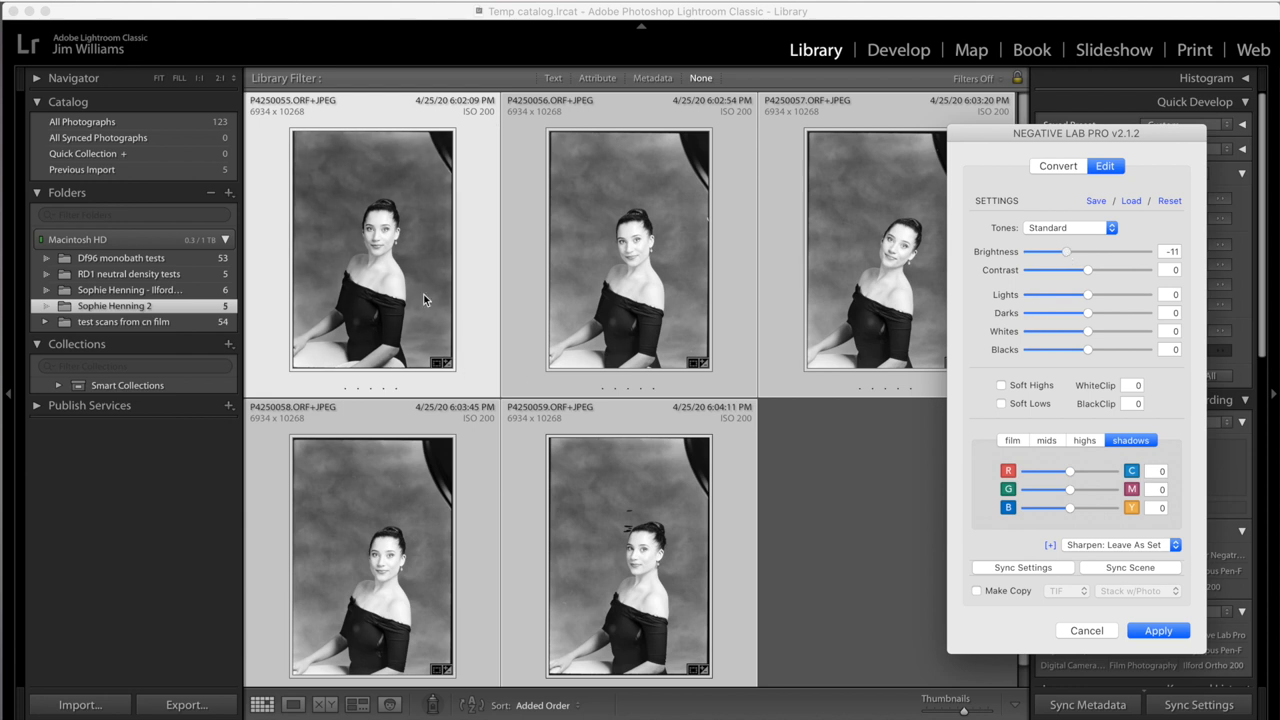
pyautogui.moveTo(1063, 304)
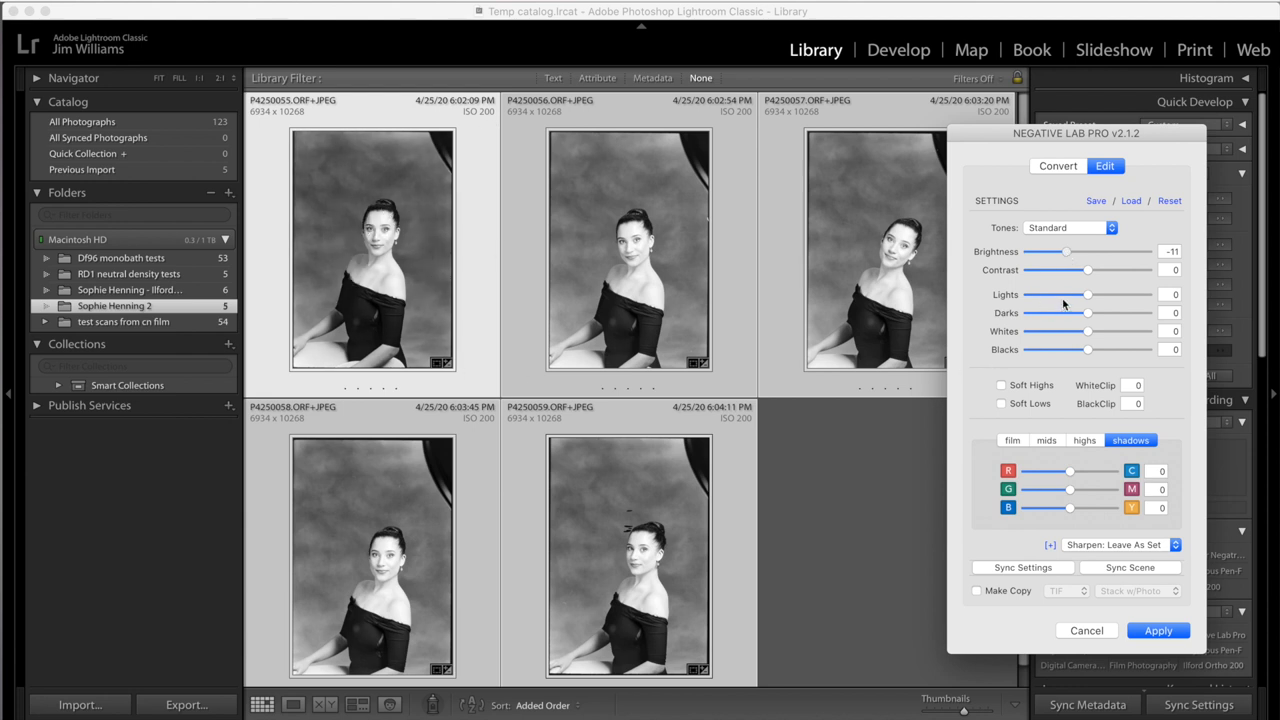
pyautogui.moveTo(1087, 294); pyautogui.dragTo(1070, 294)
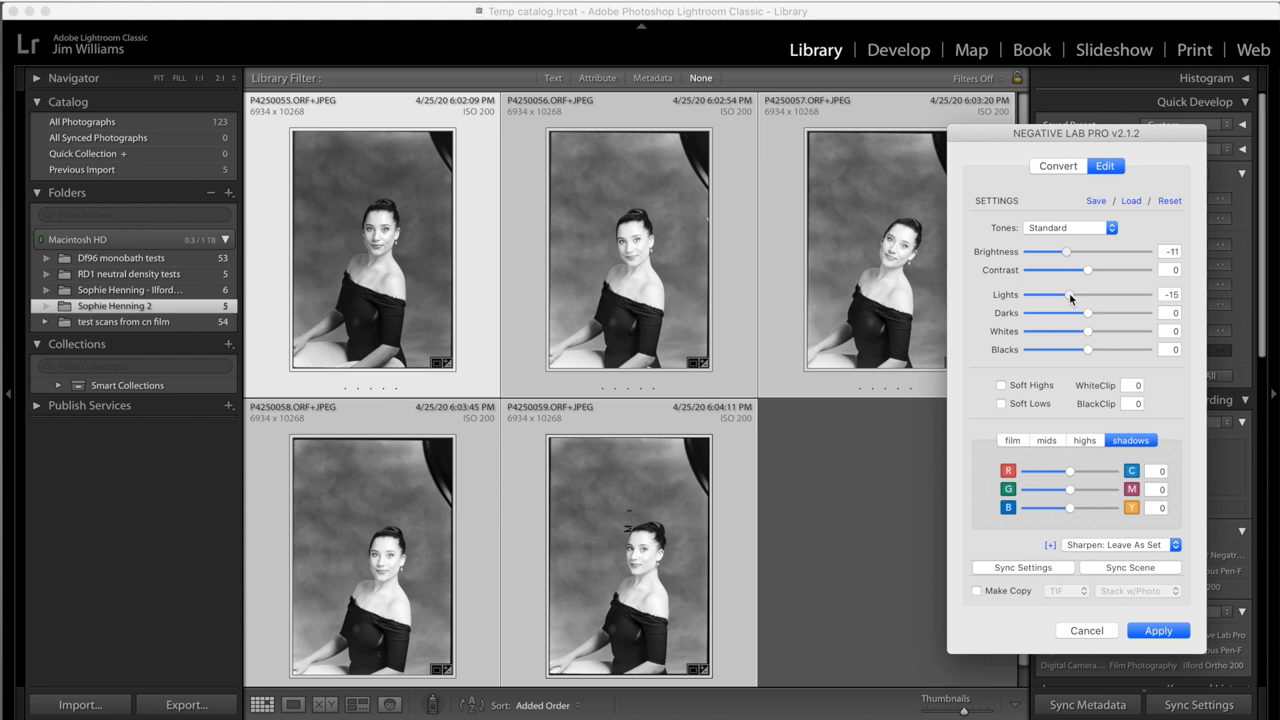
pyautogui.moveTo(1065, 252); pyautogui.dragTo(1055, 252)
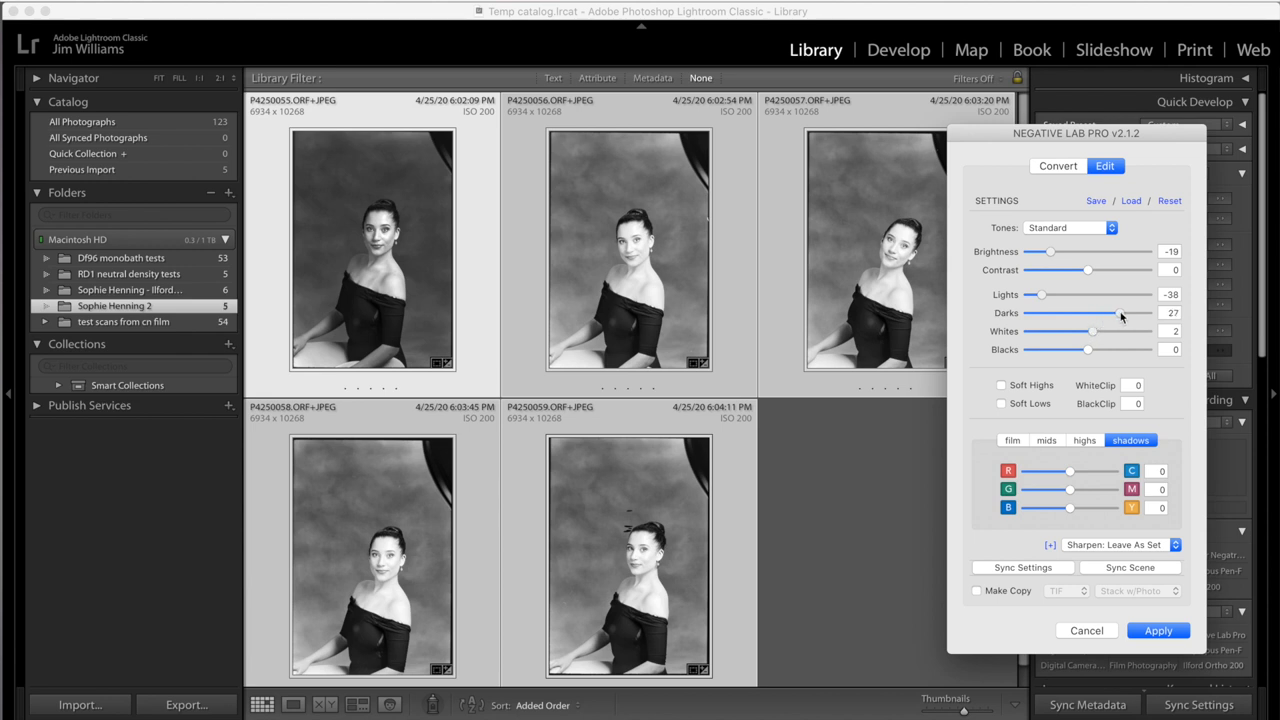
pyautogui.moveTo(1119, 313); pyautogui.dragTo(1113, 313)
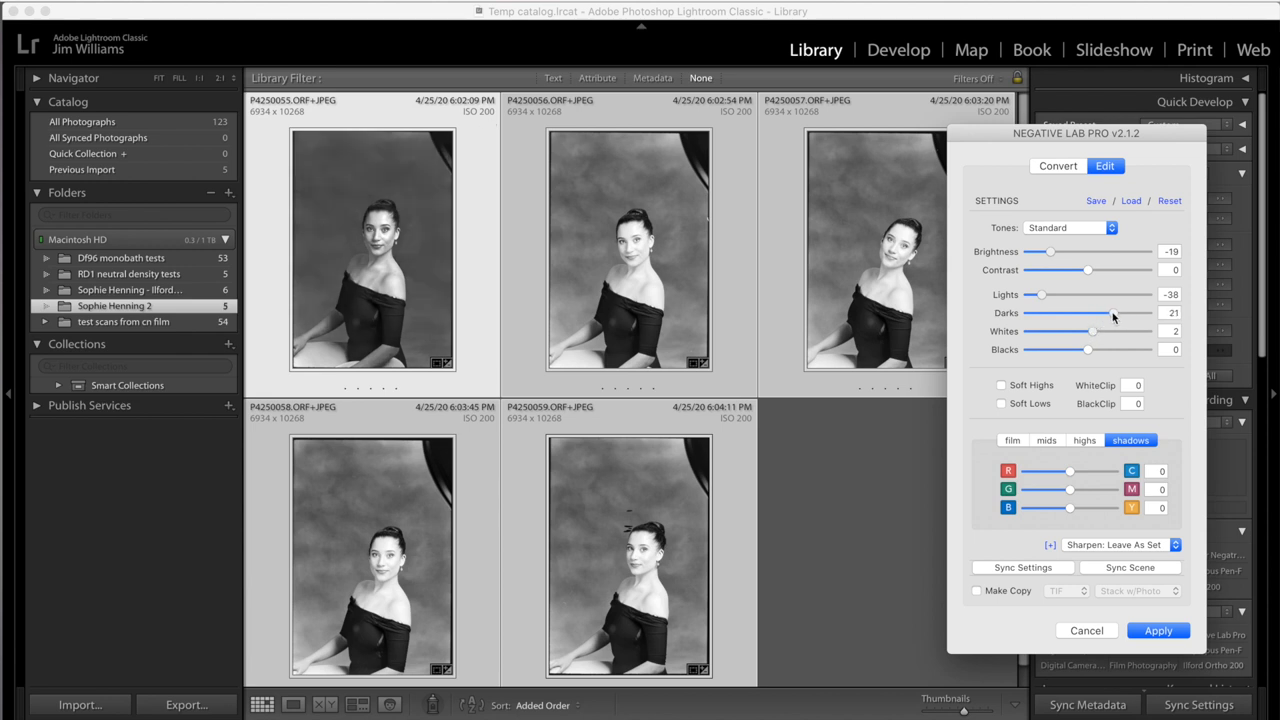
pyautogui.moveTo(1006, 568)
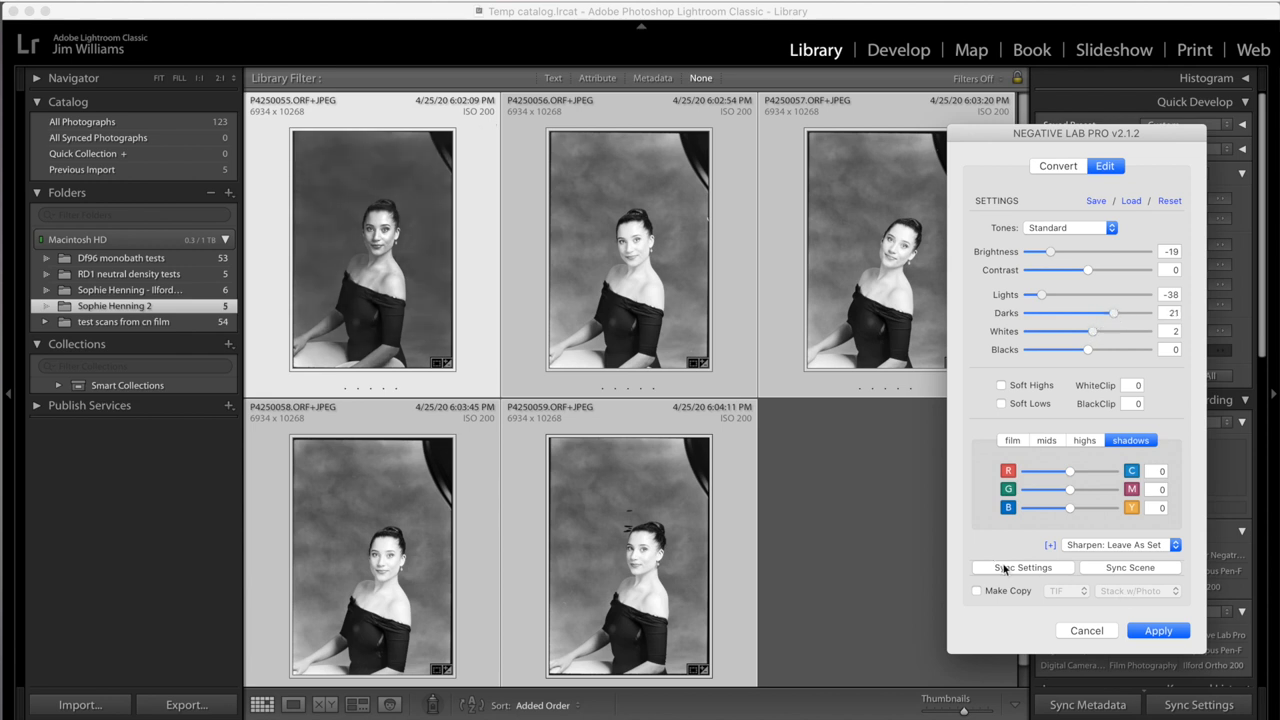
pyautogui.click(1022, 567)
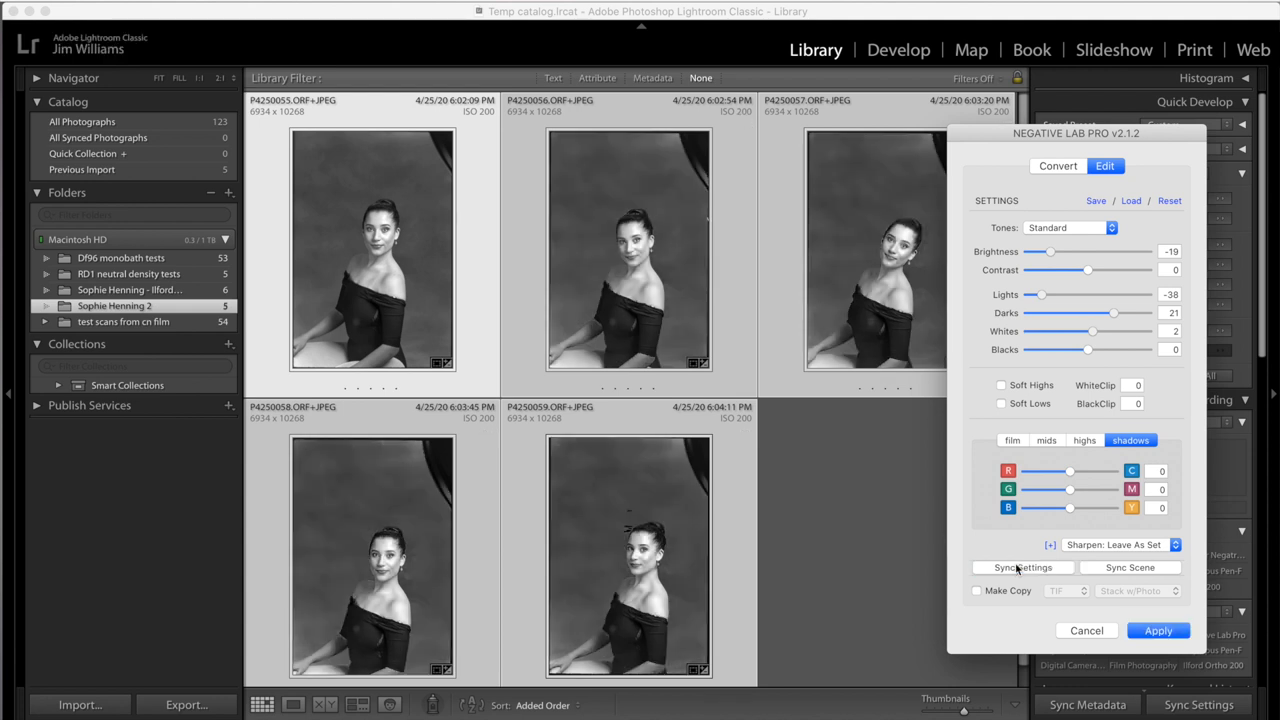
pyautogui.click(1158, 631)
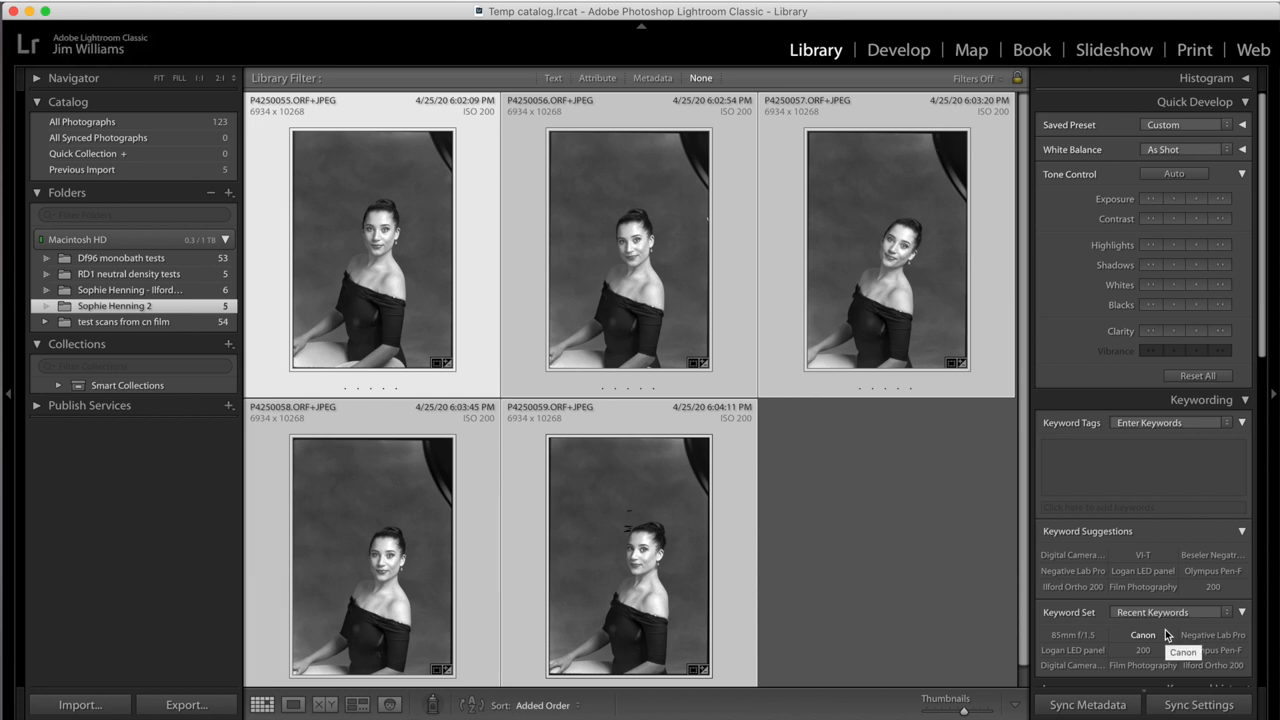
pyautogui.moveTo(857, 561)
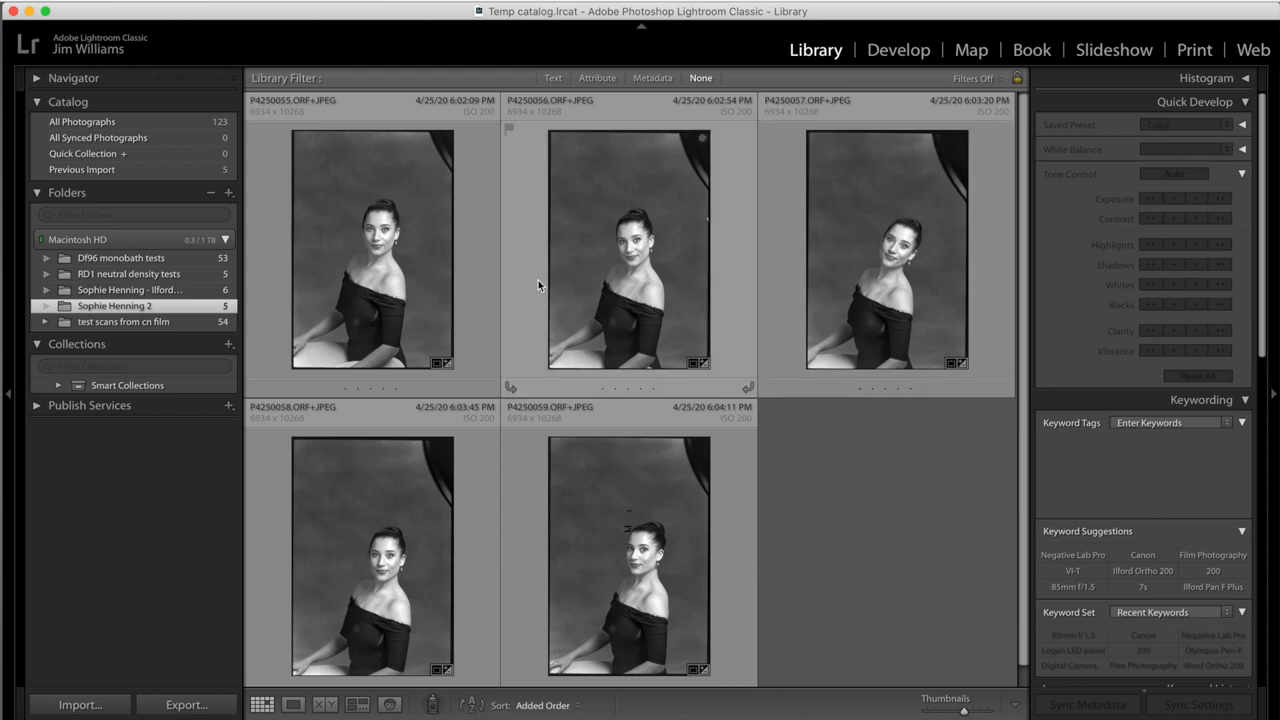
# - Open the third, head-tilted portrait by itself in Loupe view
pyautogui.click(895, 250)
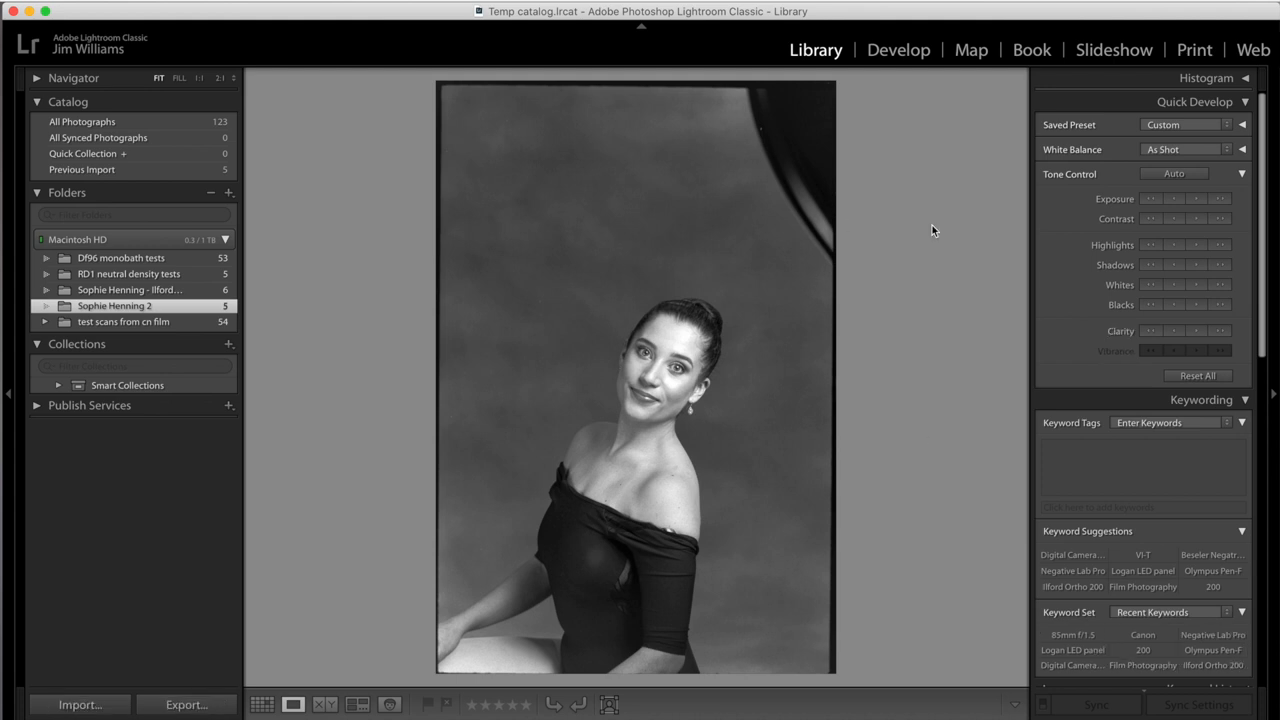
# - In Negative Lab Pro set Blacks -13, Brightness -17, enable Soft Highs, and apply
pyautogui.click(933, 230)
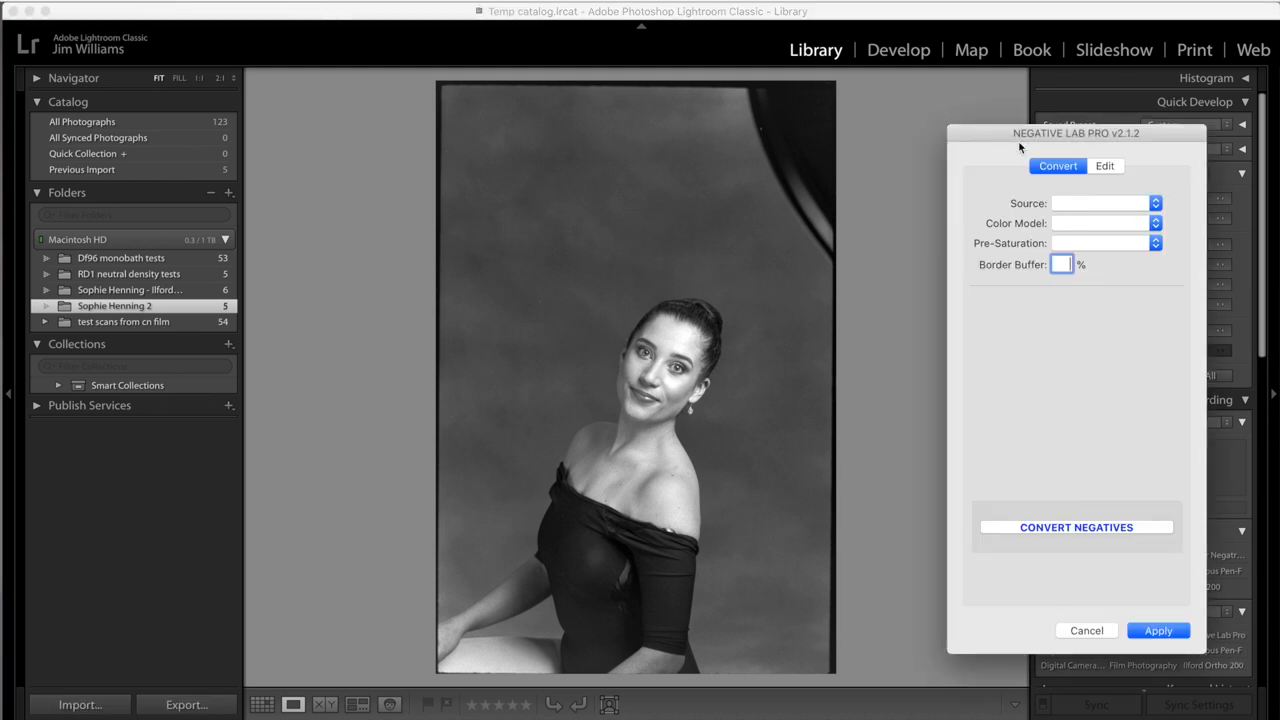
pyautogui.click(1105, 166)
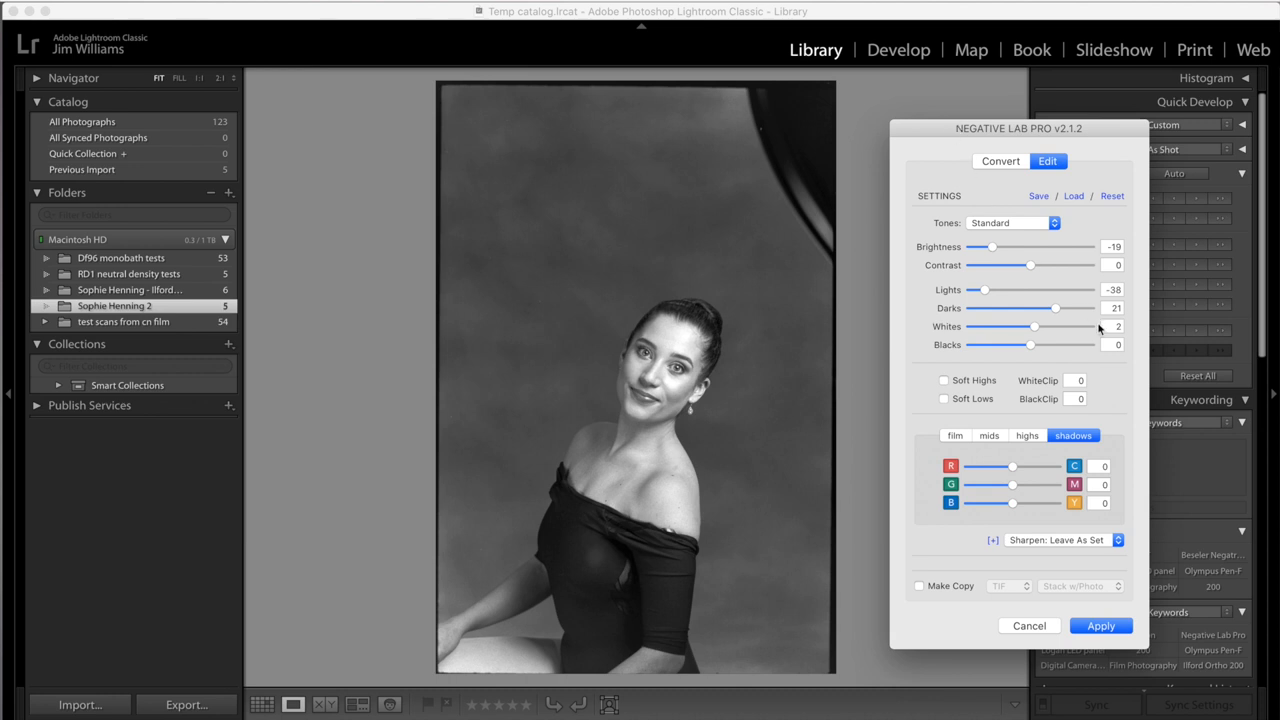
pyautogui.moveTo(1002, 344); pyautogui.dragTo(1013, 344)
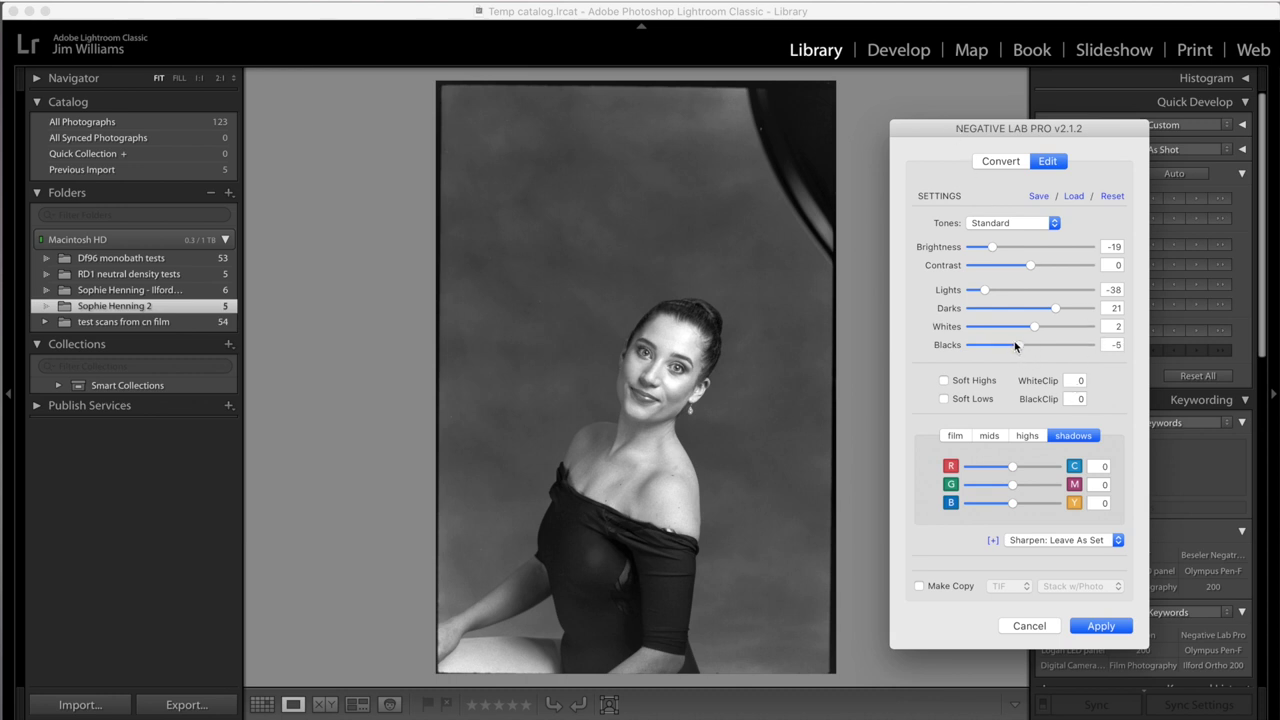
pyautogui.moveTo(1015, 344); pyautogui.dragTo(998, 344)
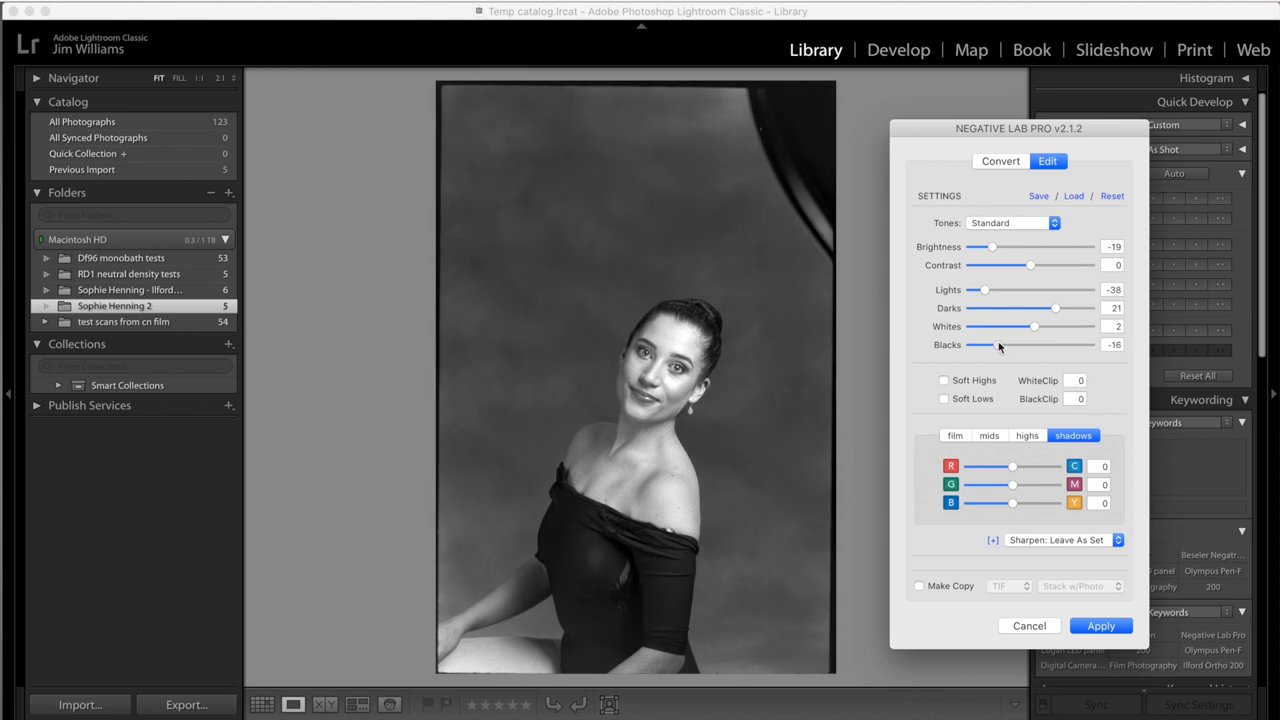
pyautogui.moveTo(1031, 358)
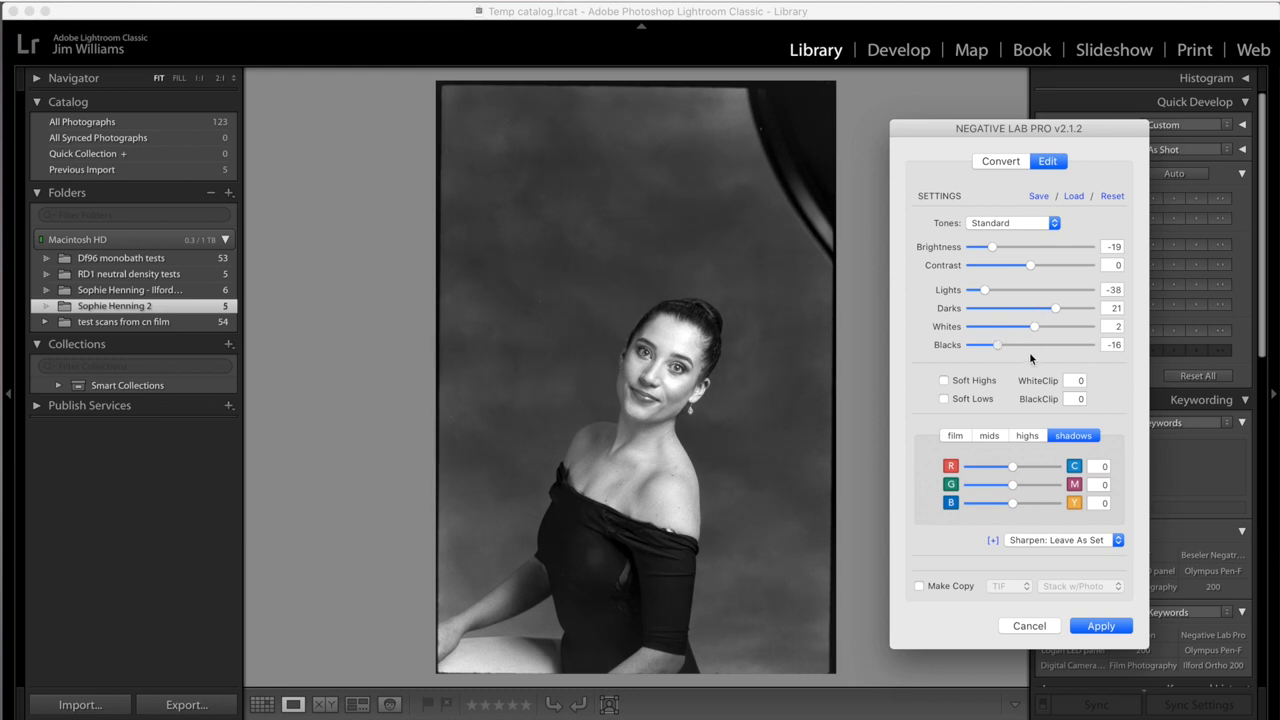
pyautogui.moveTo(1055, 308); pyautogui.dragTo(1062, 308)
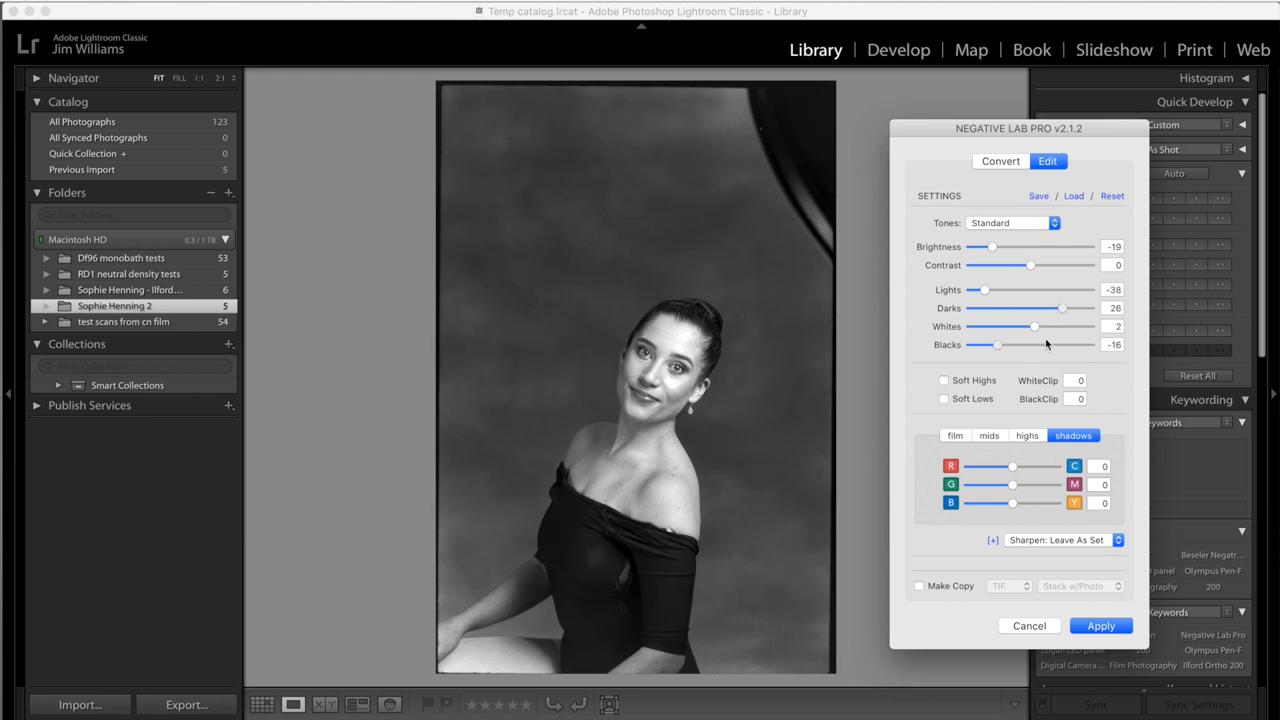
pyautogui.moveTo(997, 344); pyautogui.dragTo(1005, 344)
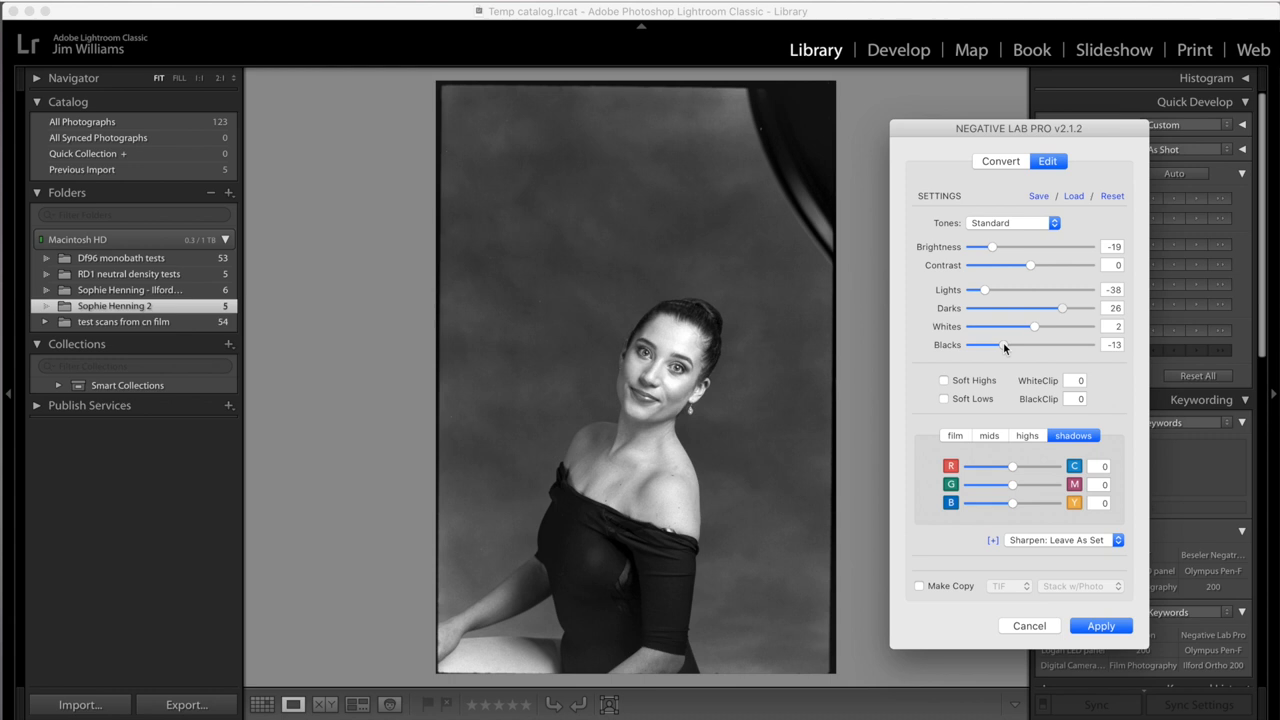
pyautogui.moveTo(676, 352)
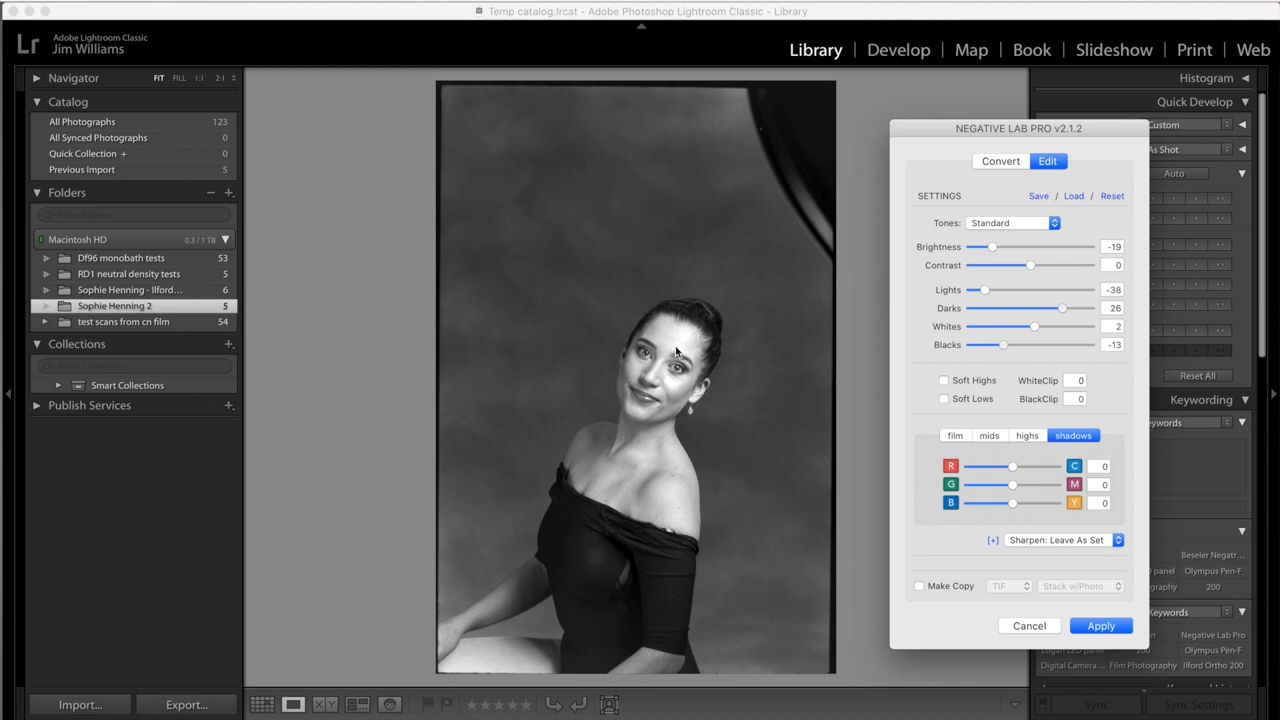
pyautogui.moveTo(1035, 247)
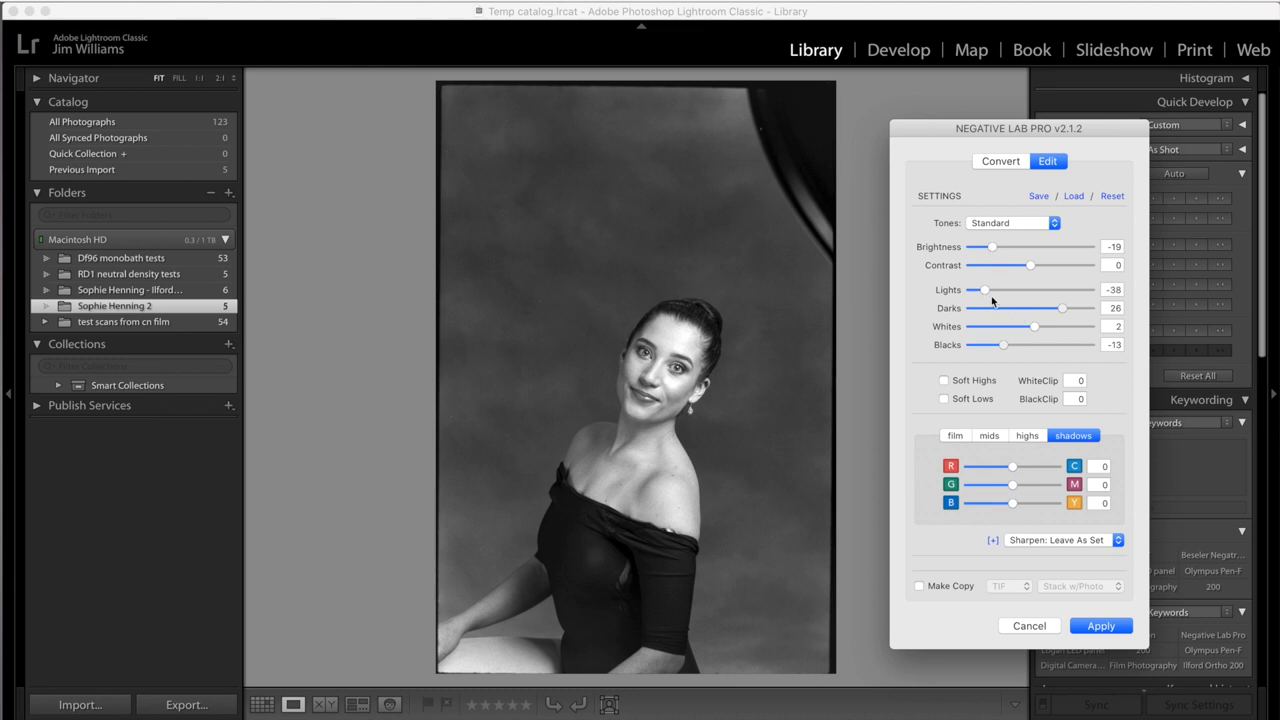
pyautogui.click(943, 380)
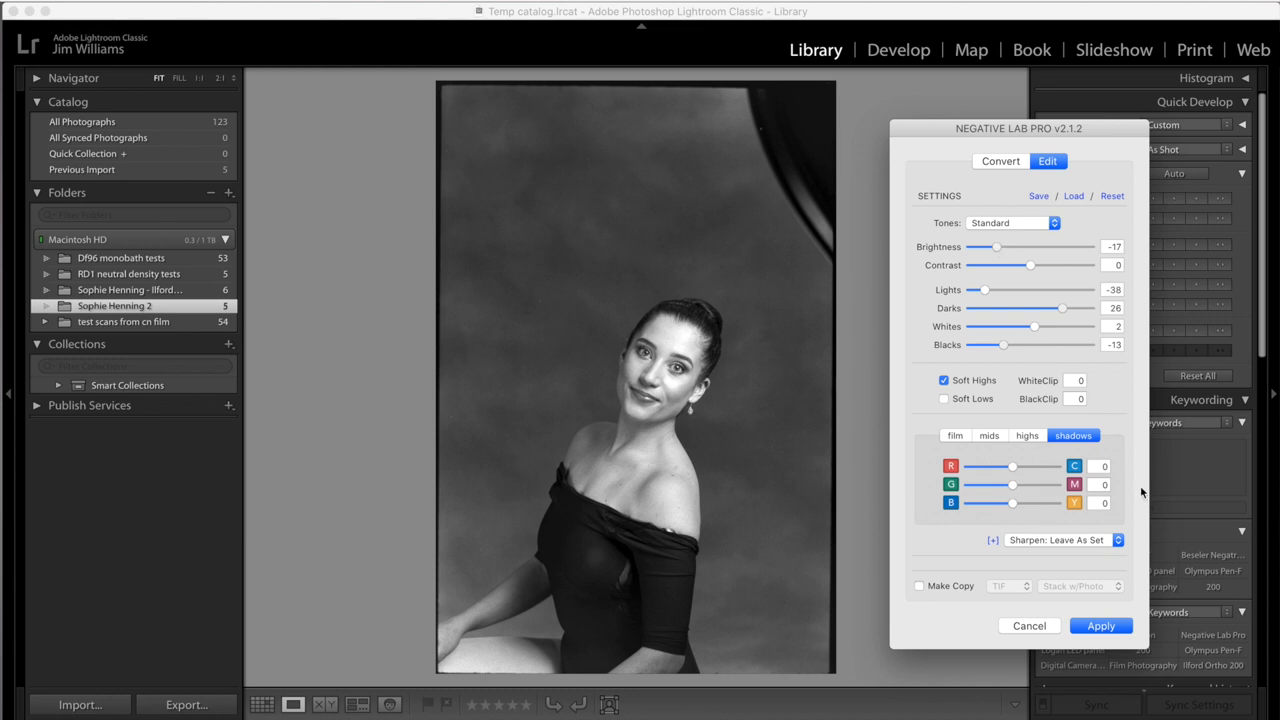
pyautogui.click(1100, 626)
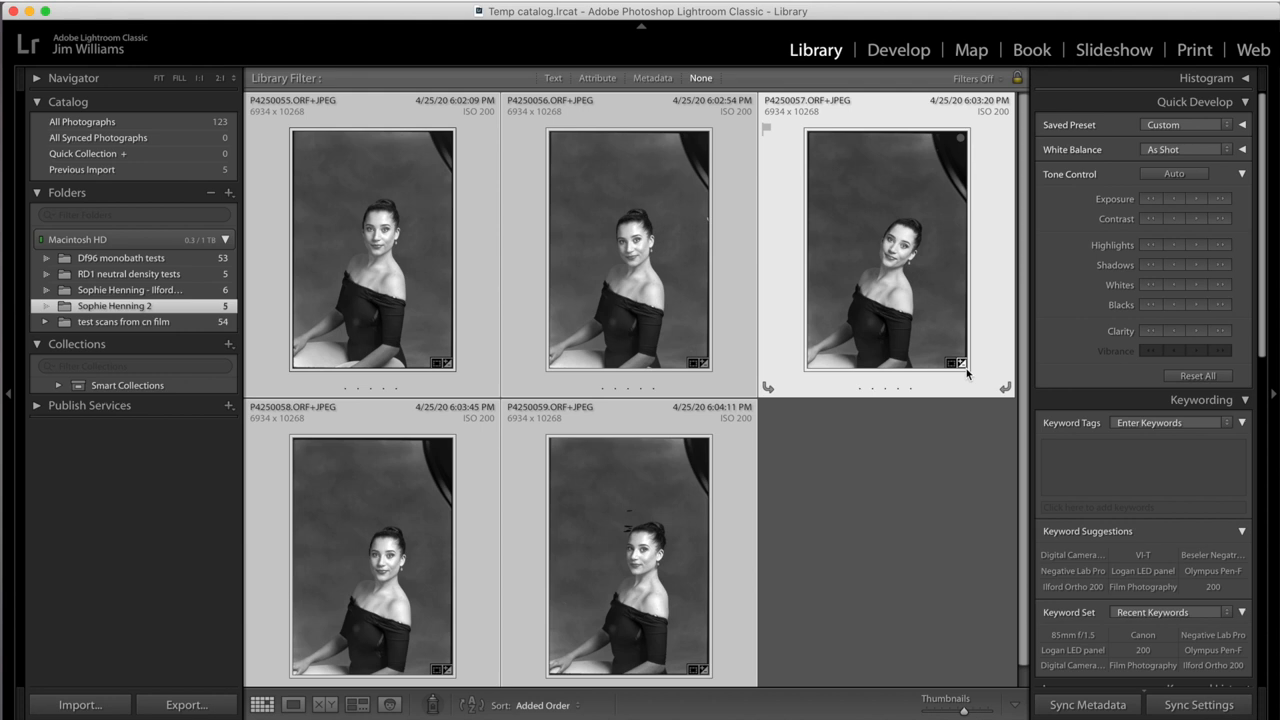
pyautogui.moveTo(972, 363)
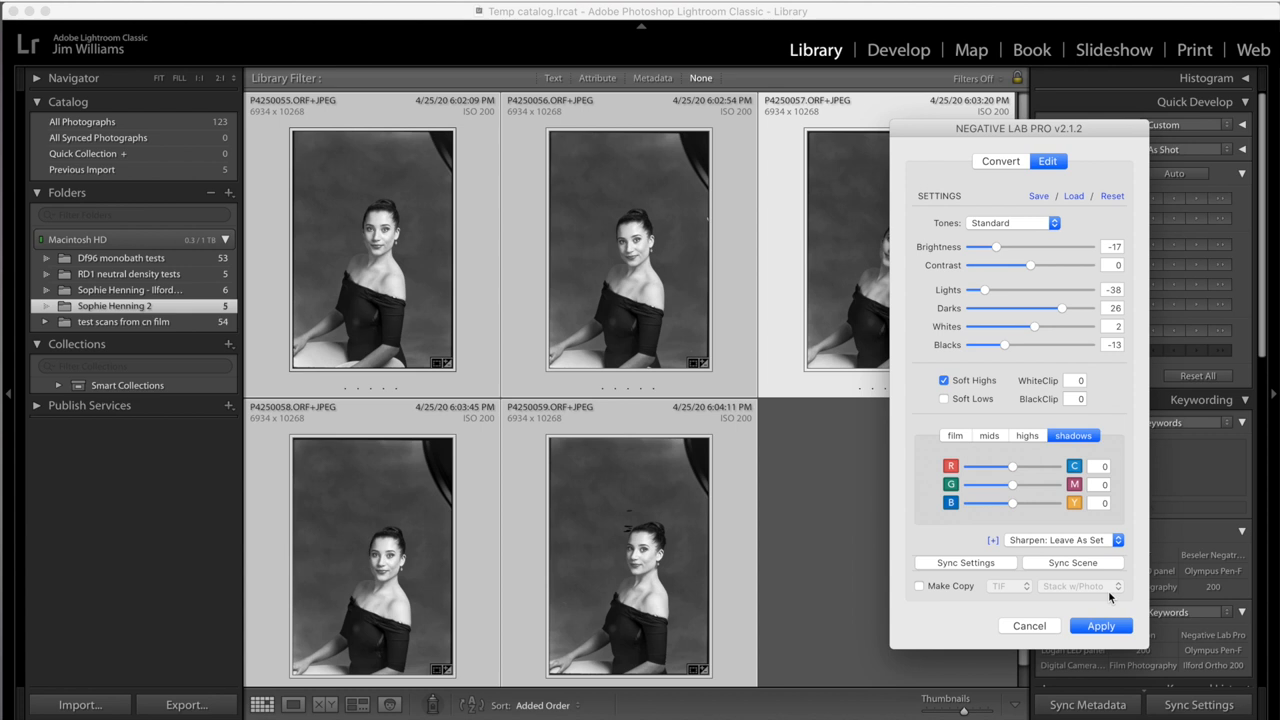
pyautogui.moveTo(1100, 635)
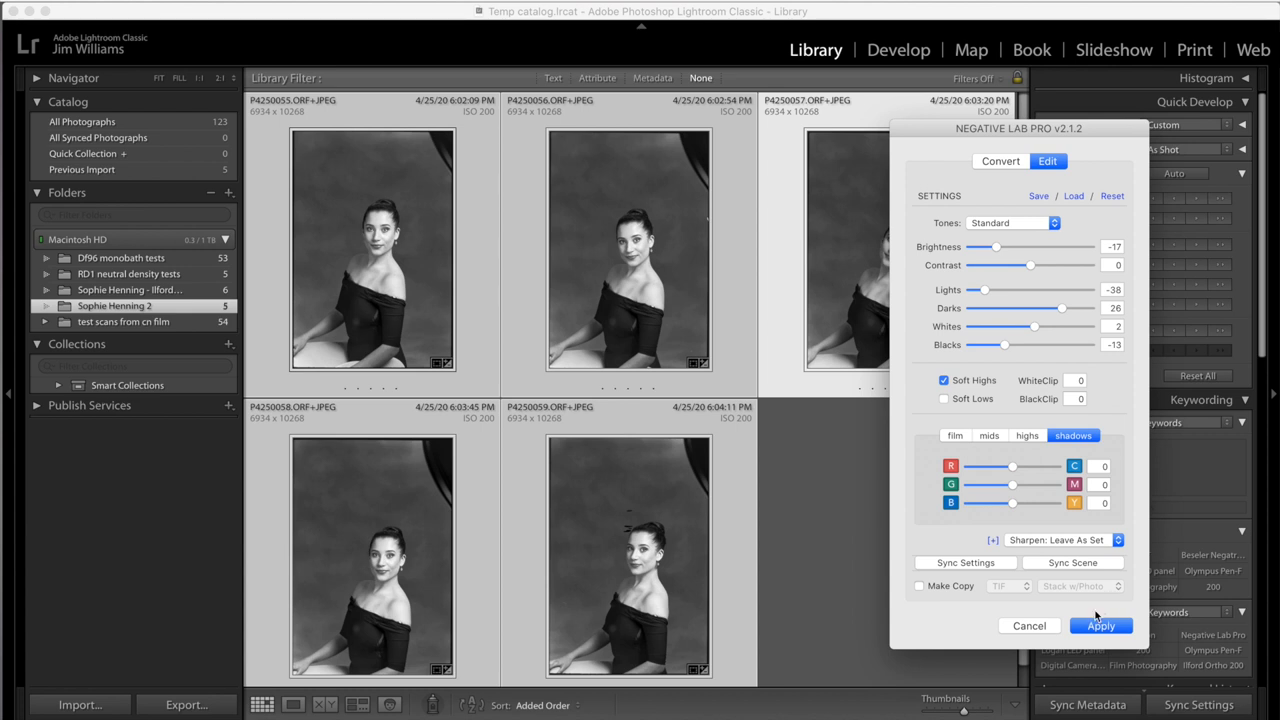
# - Apply the refined Negative Lab Pro settings, with soft highs and deeper blacks, to all five scans
pyautogui.click(1100, 625)
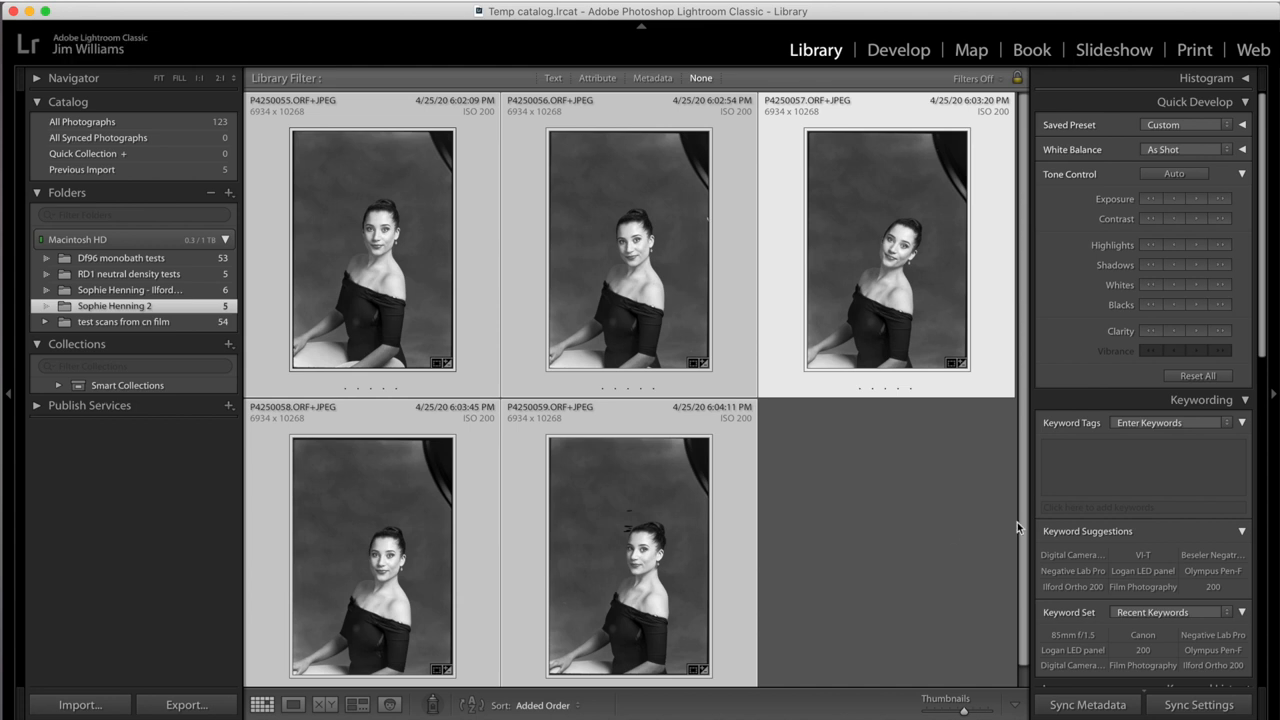
# - Enter Negative Lab Pro metadata: Canon VI-T, Canon 85mm f/1.5, Ilford Ortho Plus, ISO 200, 35mm
pyautogui.scroll(-3)
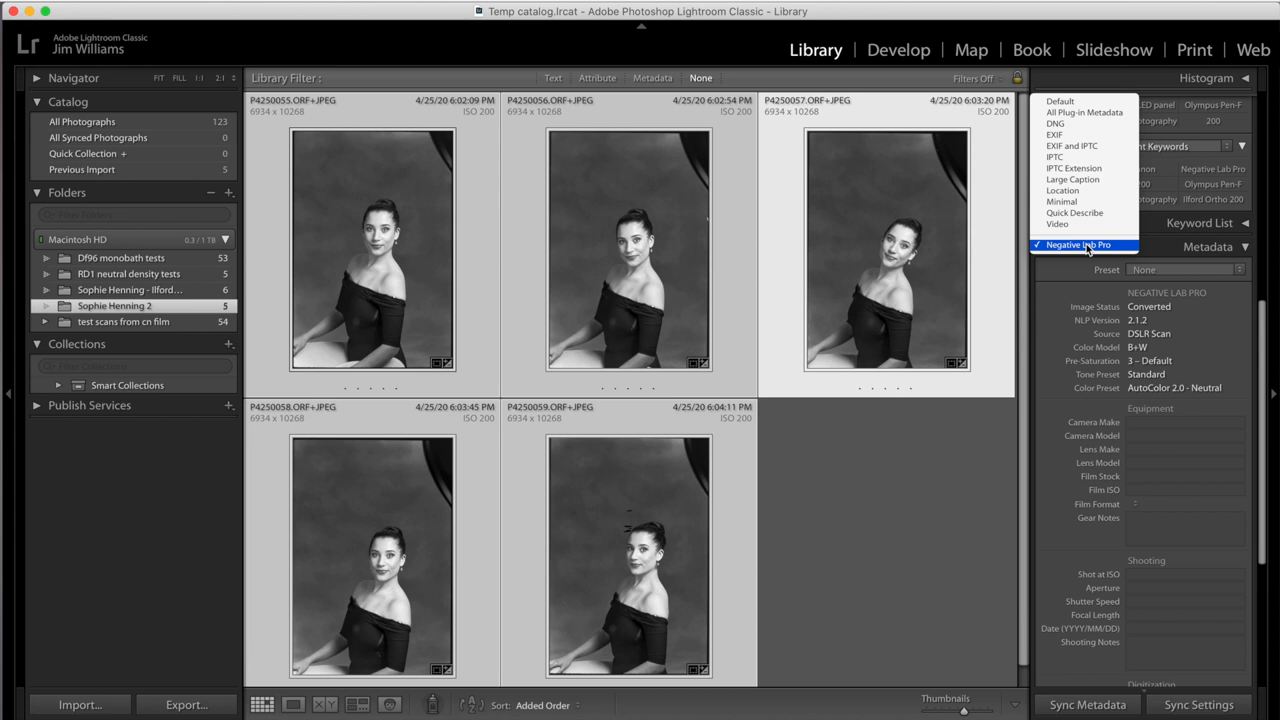
pyautogui.click(1072, 245)
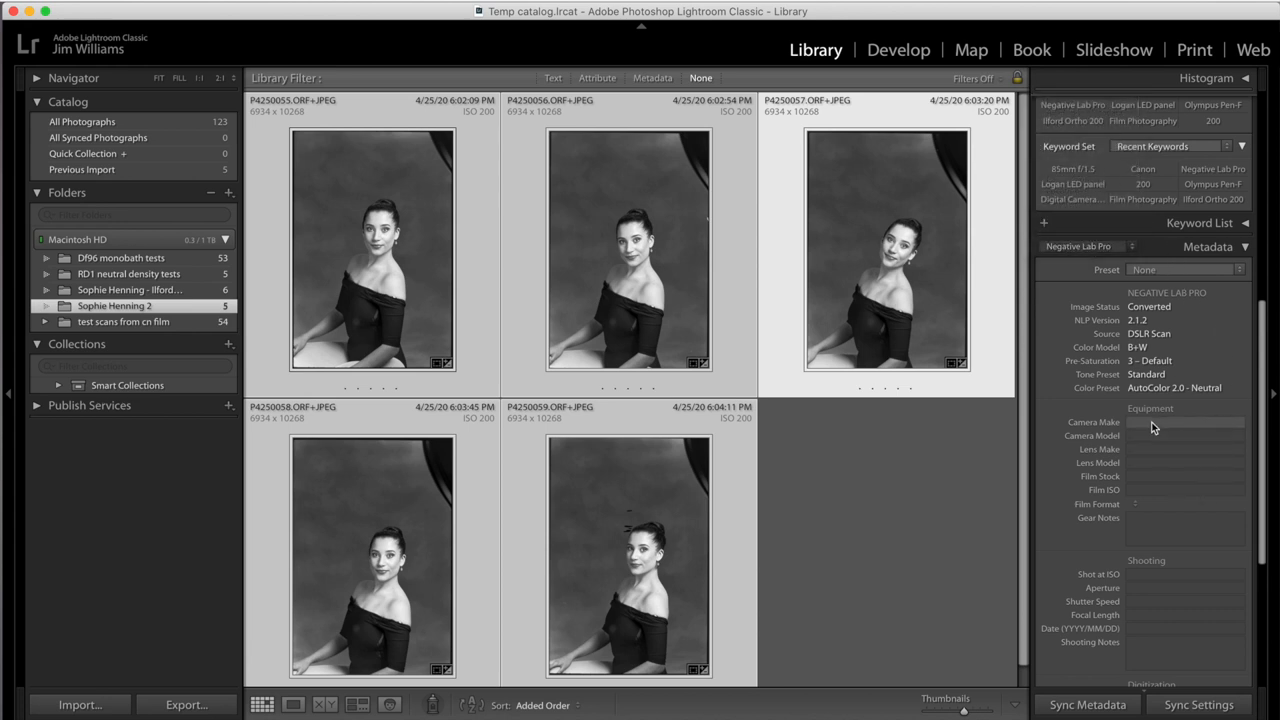
pyautogui.click(1185, 421)
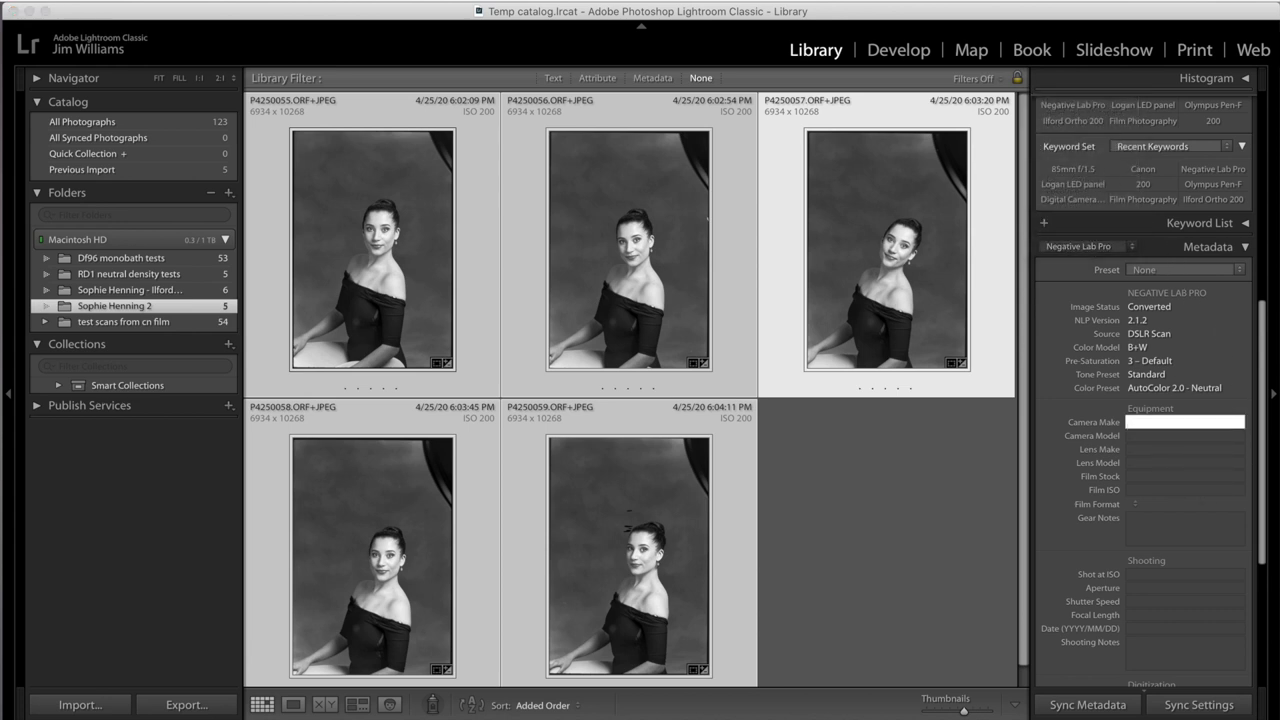
pyautogui.write('Canon')
pyautogui.click(1185, 436)
pyautogui.write('VI-T')
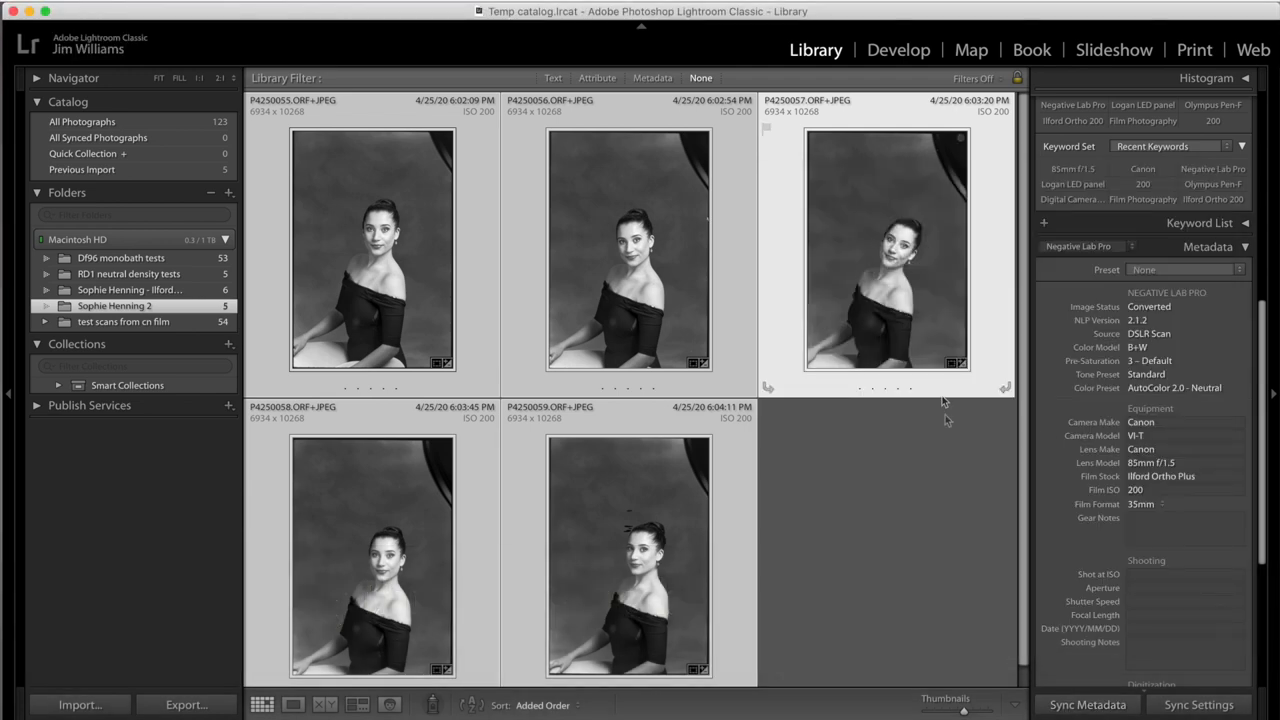
pyautogui.click(927, 487)
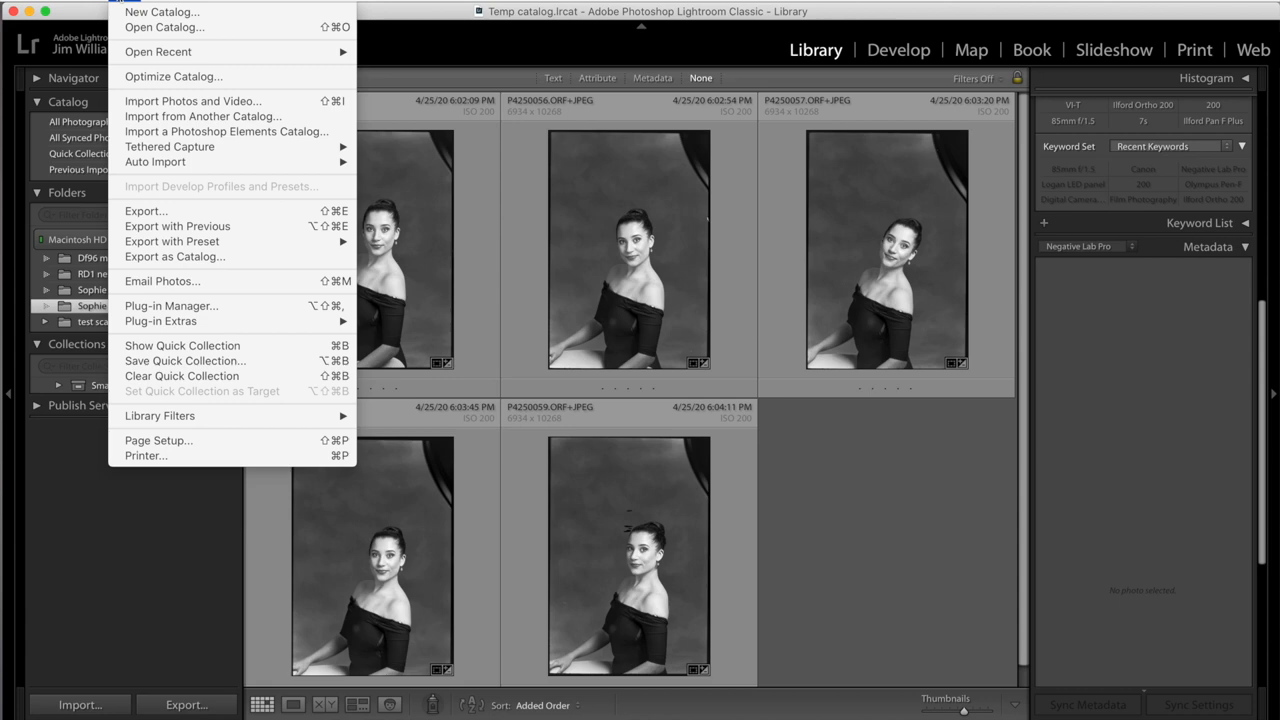
pyautogui.moveTo(145, 211)
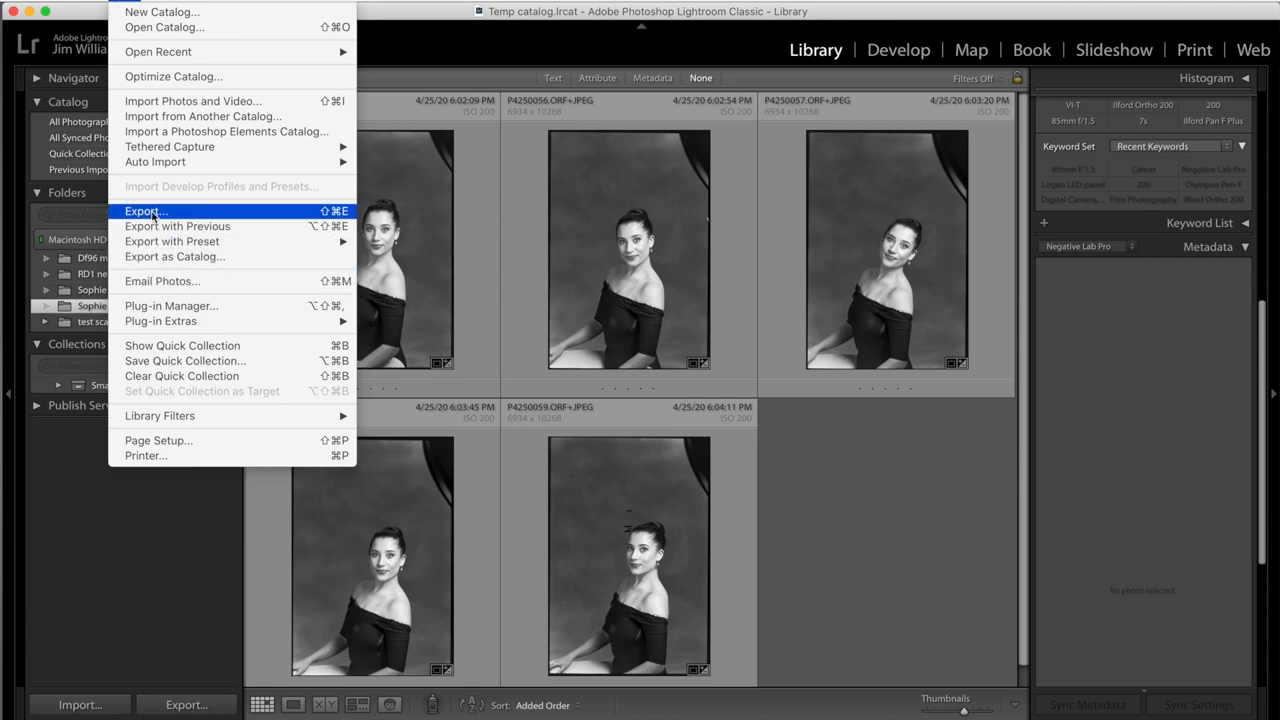
# - Open the Export dialog targeting Negative Lab Pro and review its TIFF output options
pyautogui.click(145, 211)
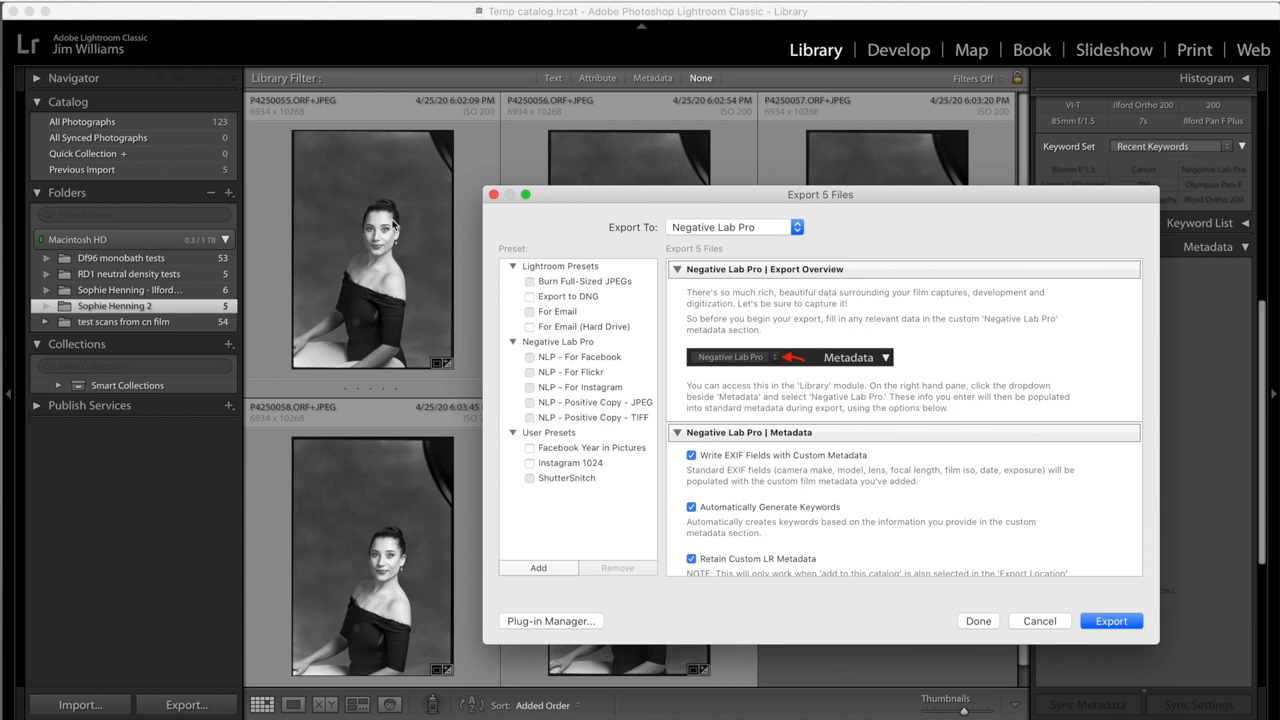
pyautogui.moveTo(926, 451)
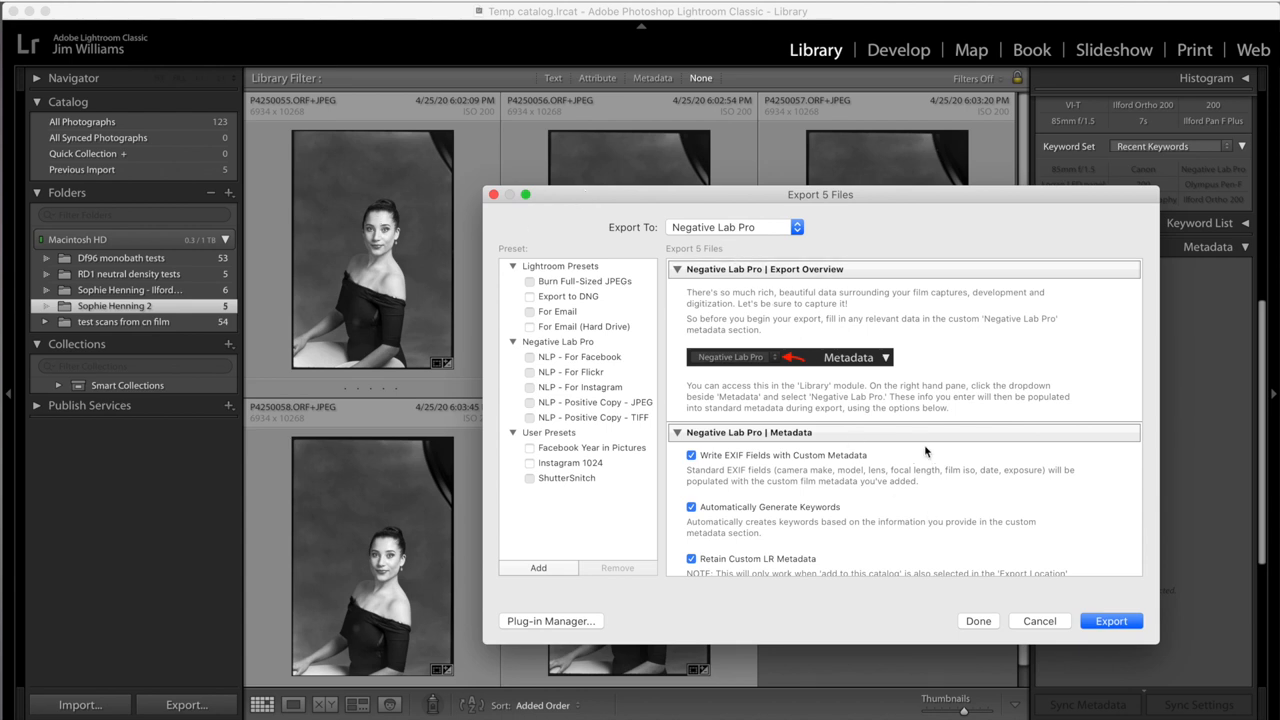
pyautogui.scroll(-3)
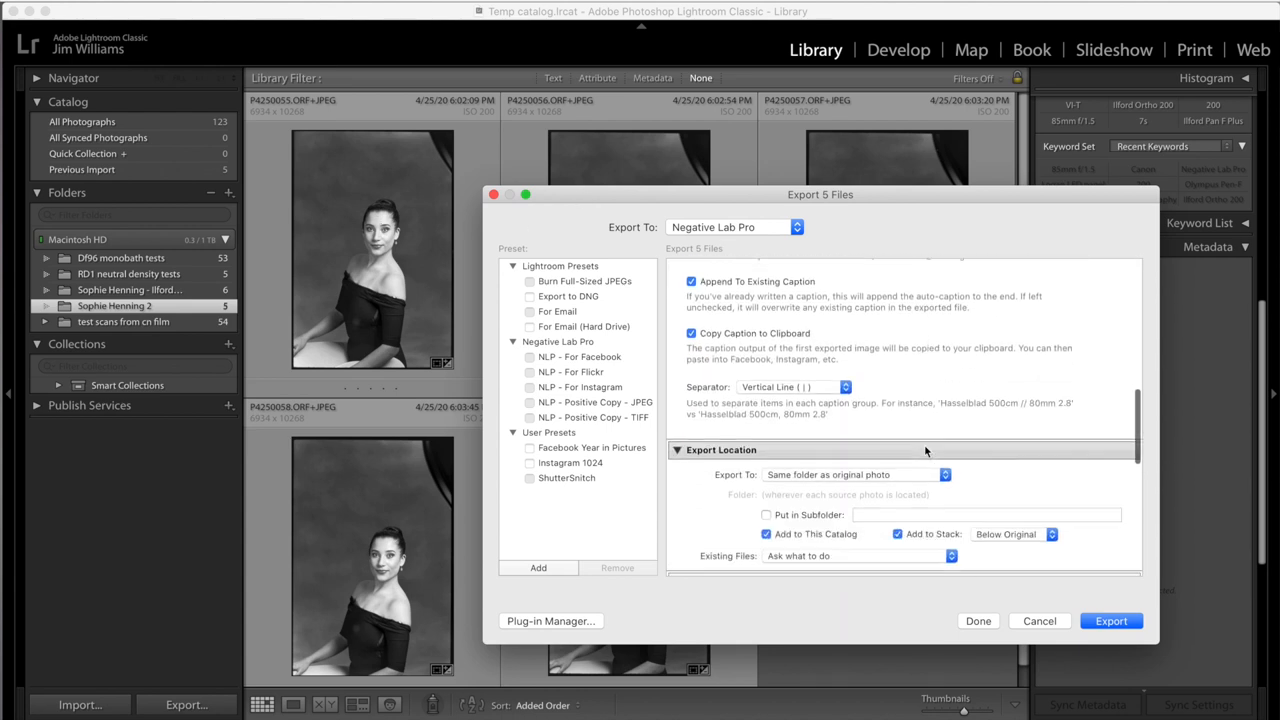
pyautogui.scroll(-3)
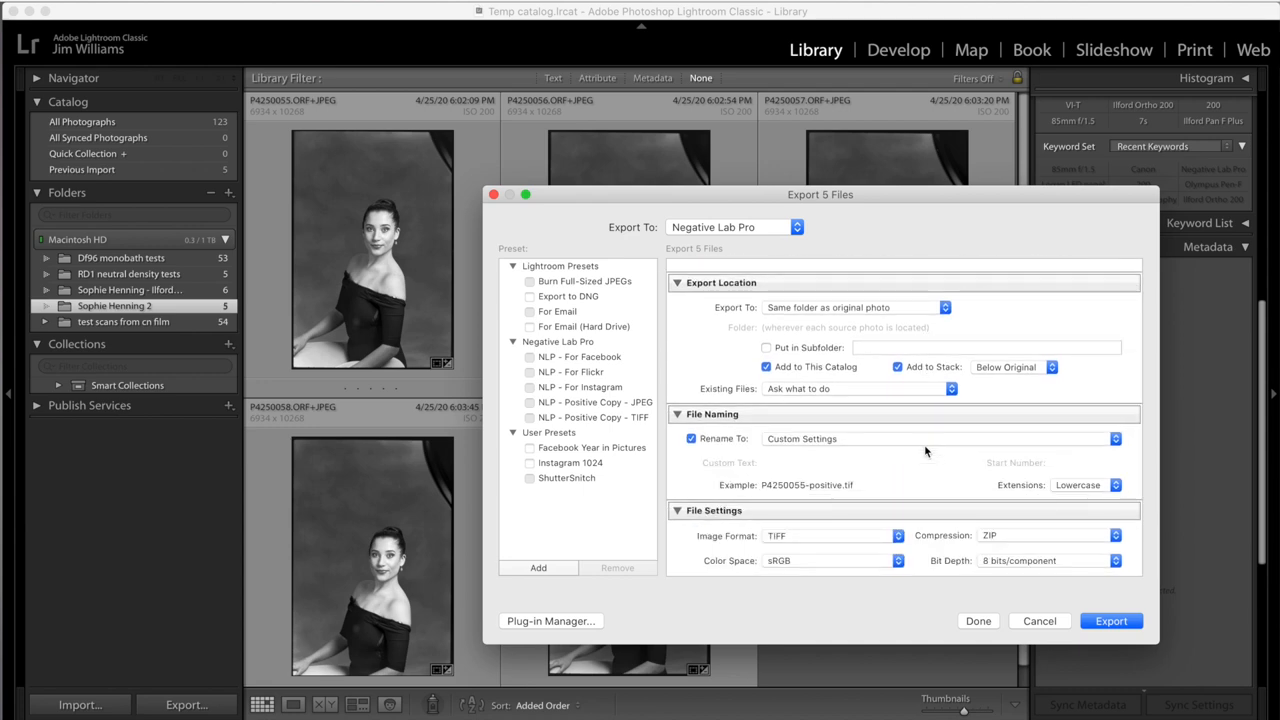
pyautogui.scroll(-3)
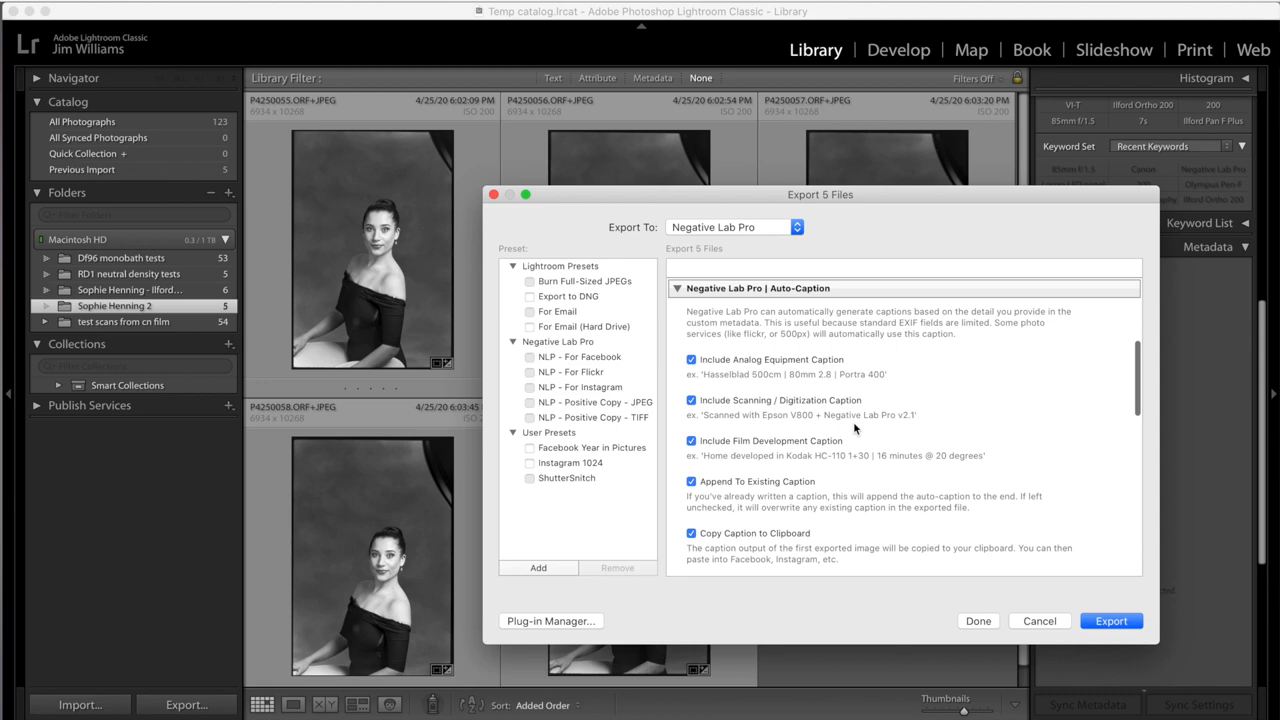
pyautogui.scroll(-3)
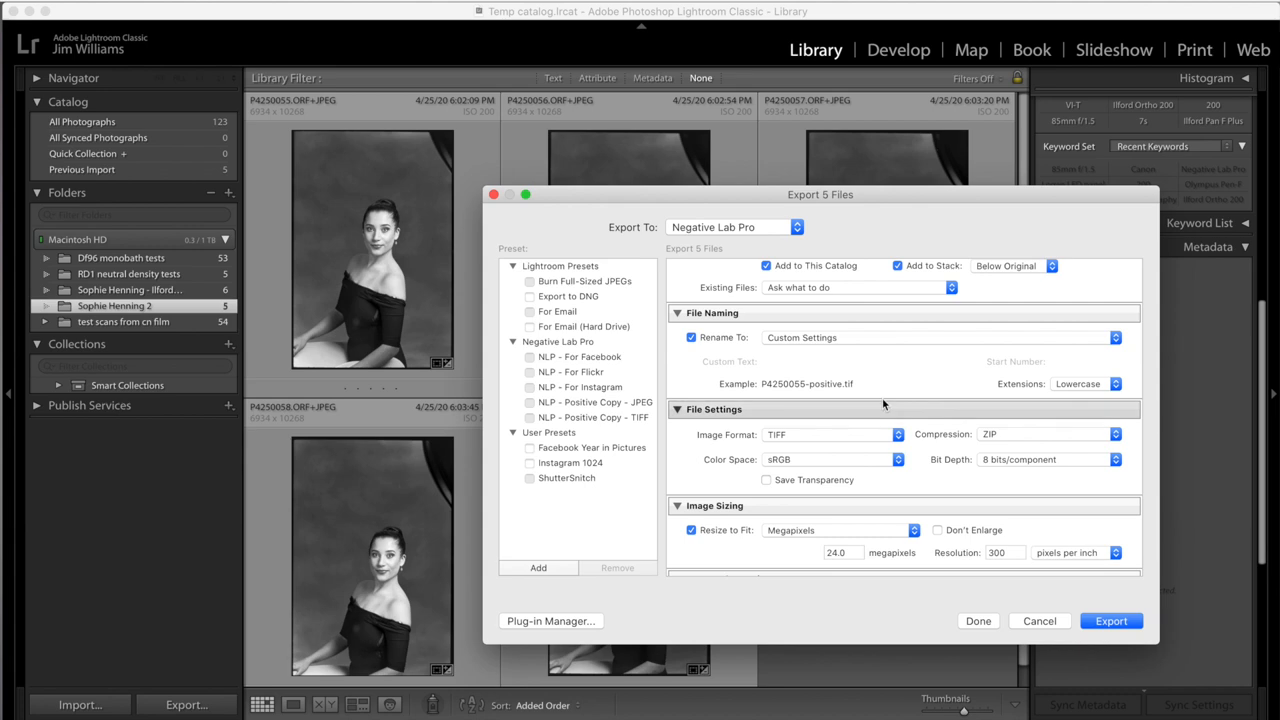
# - Choose the positive TIFF copy preset and set the bit depth to 8 bits
pyautogui.click(594, 417)
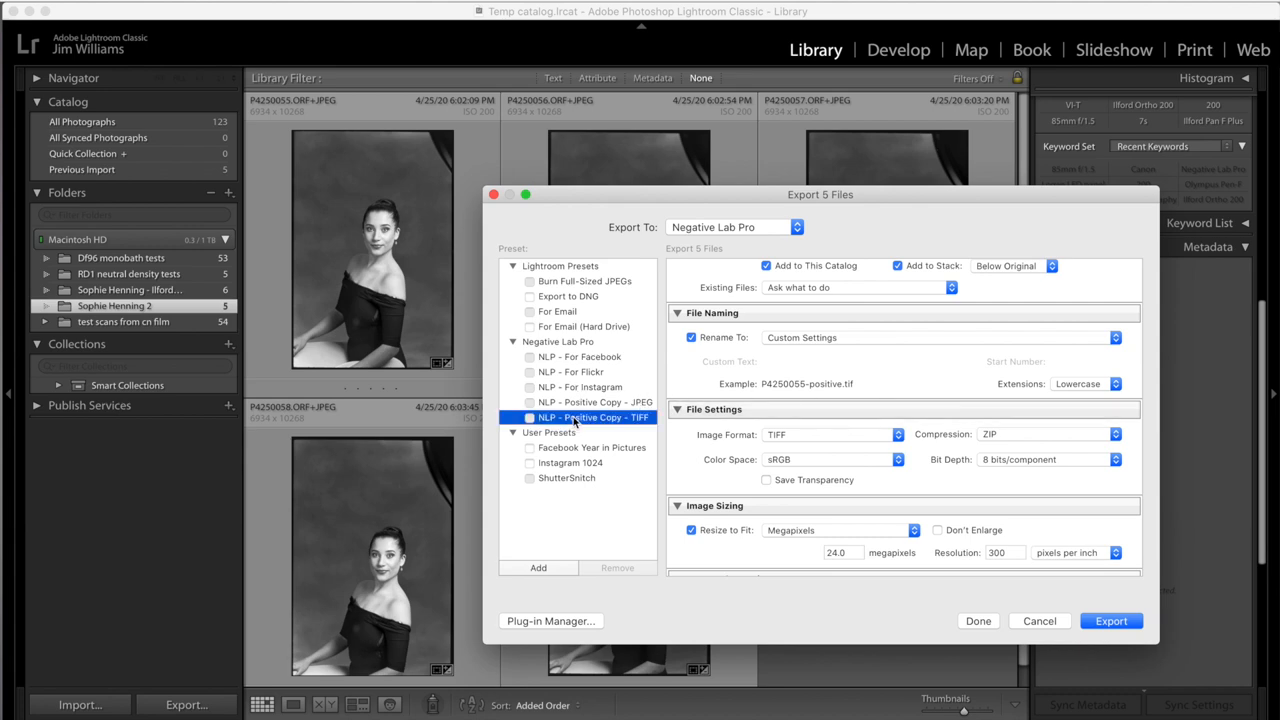
pyautogui.scroll(-3)
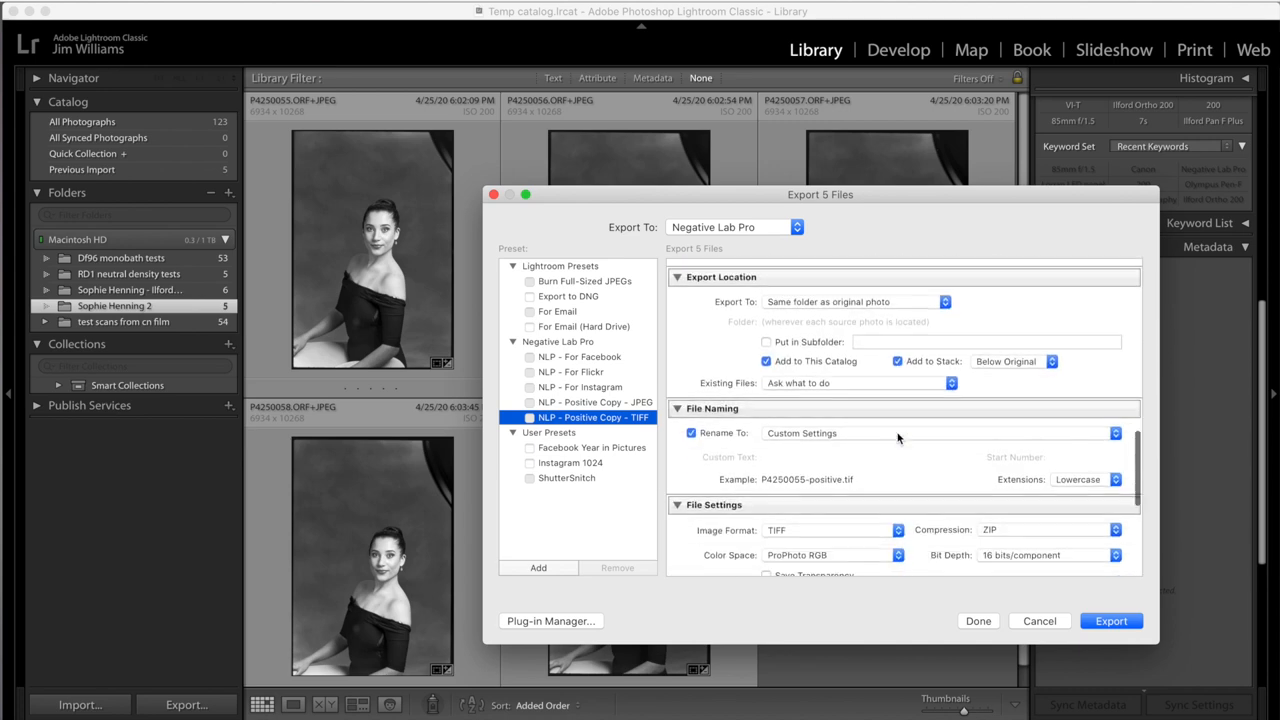
pyautogui.click(832, 555)
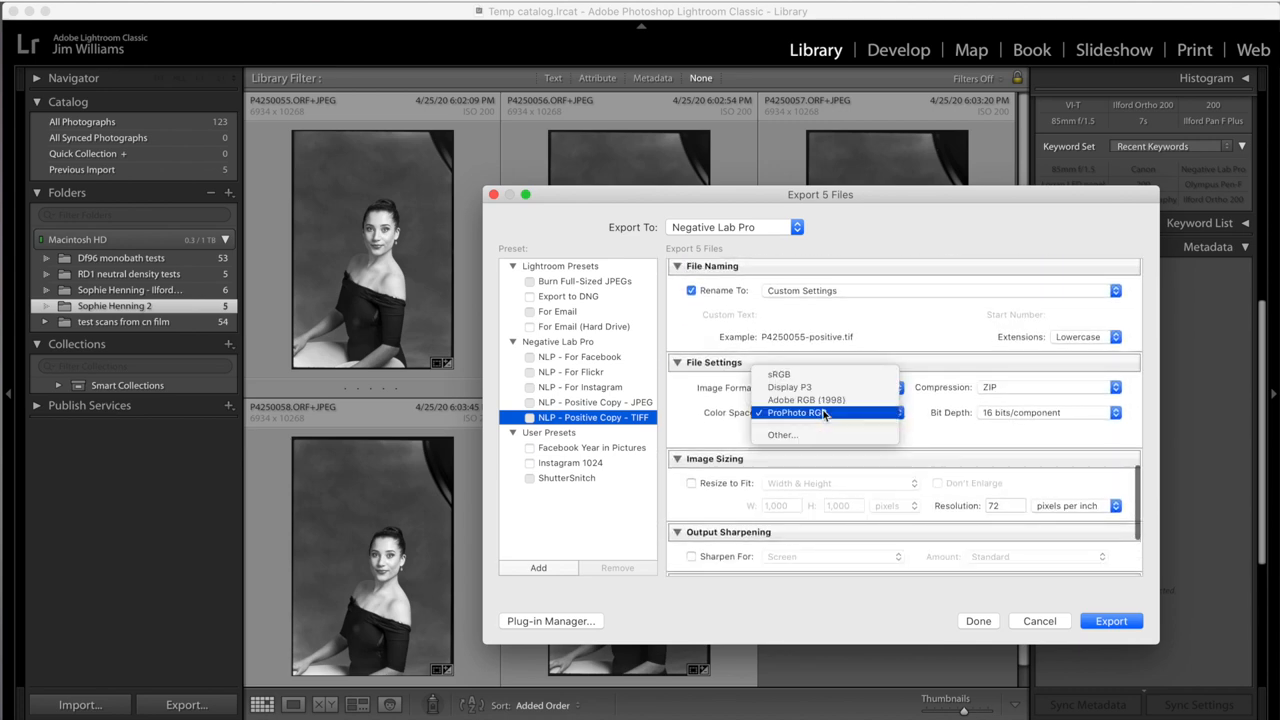
pyautogui.click(778, 374)
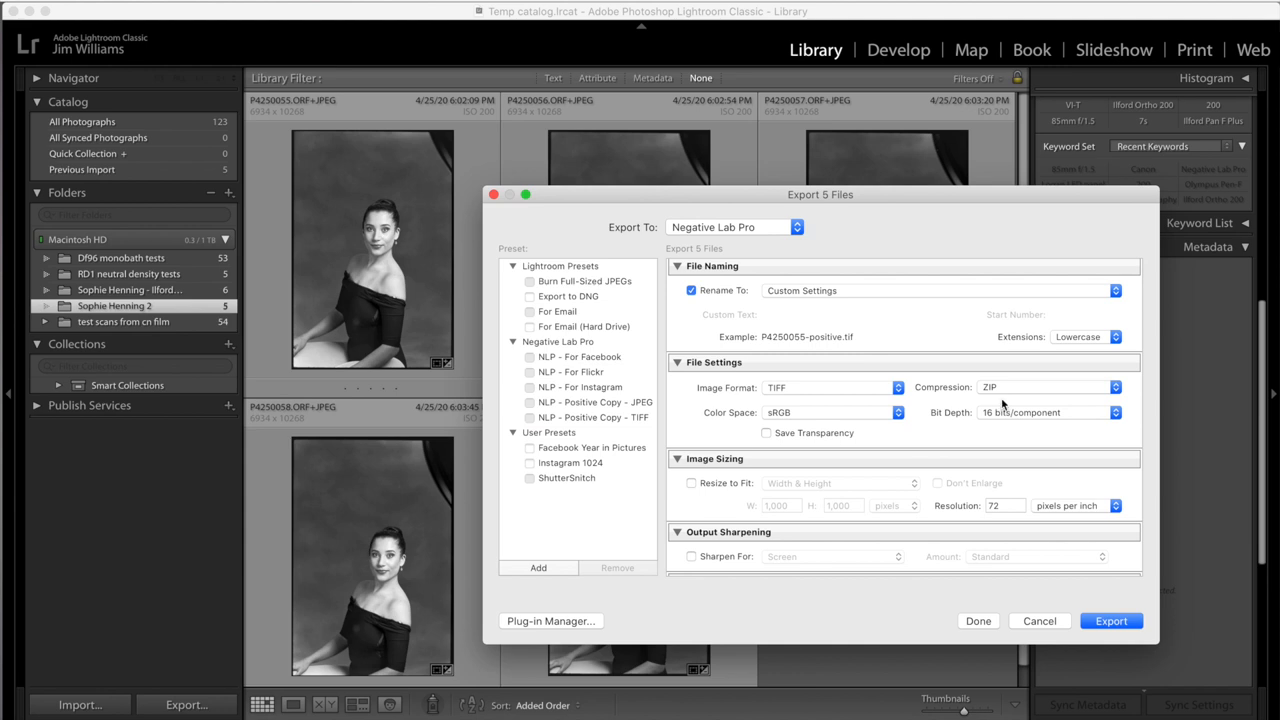
# - Resize exports to fit 24 megapixels at 300 ppi and export the five files
pyautogui.scroll(-3)
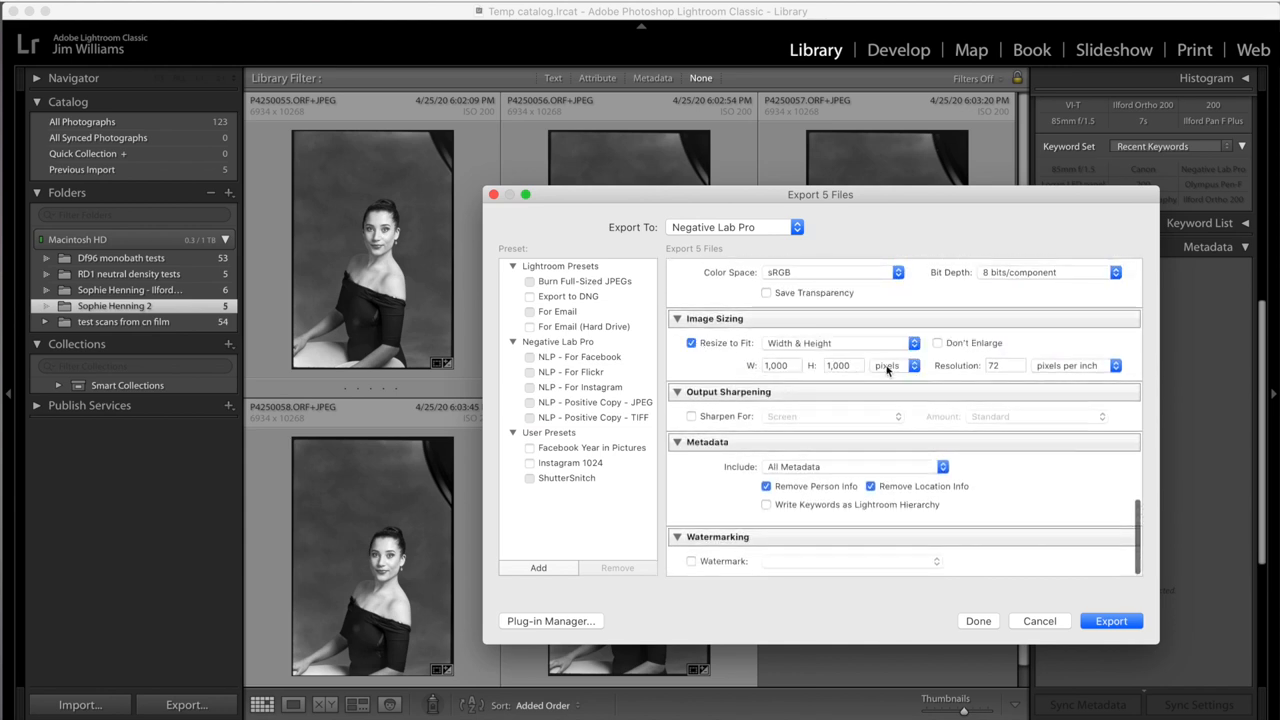
pyautogui.click(893, 365)
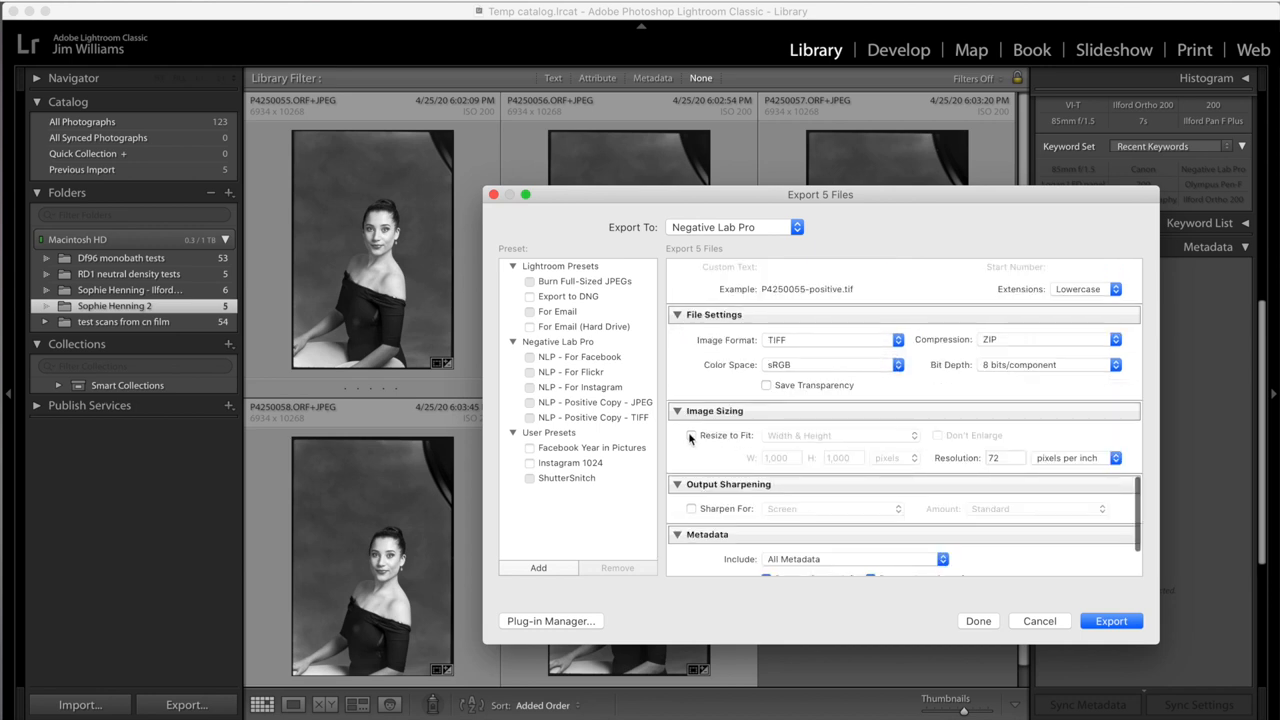
pyautogui.click(840, 435)
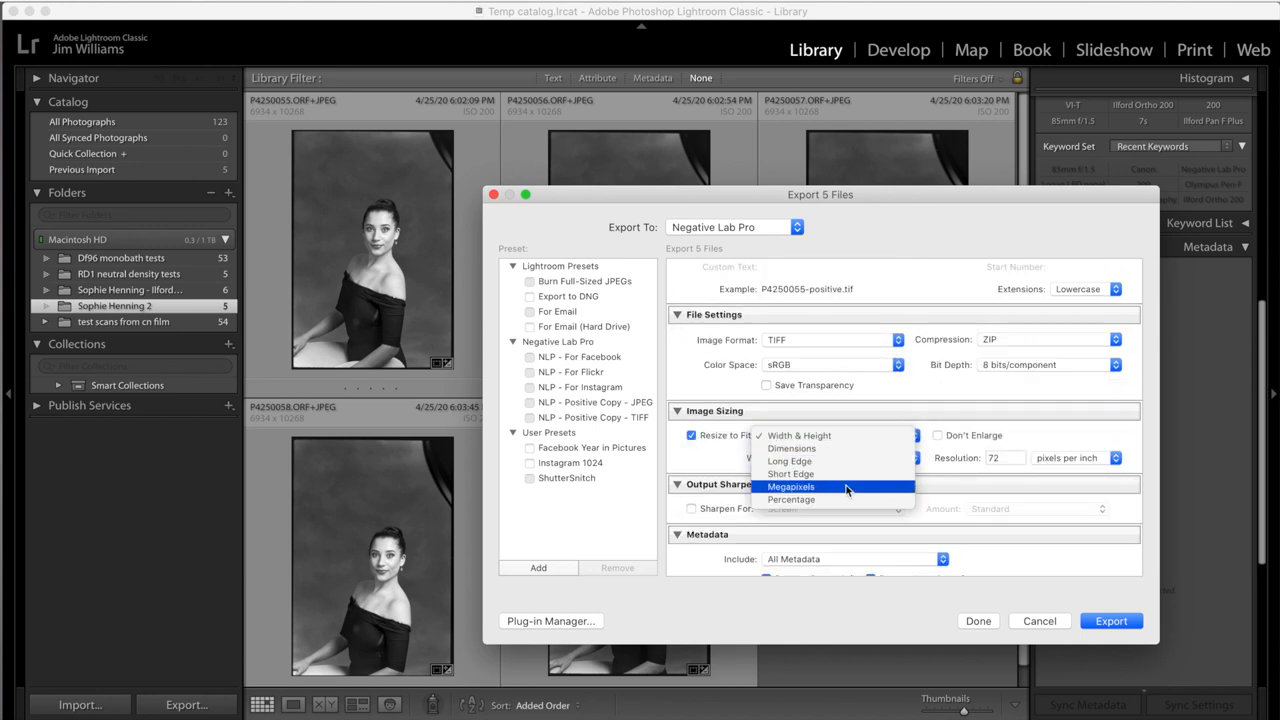
pyautogui.click(792, 486)
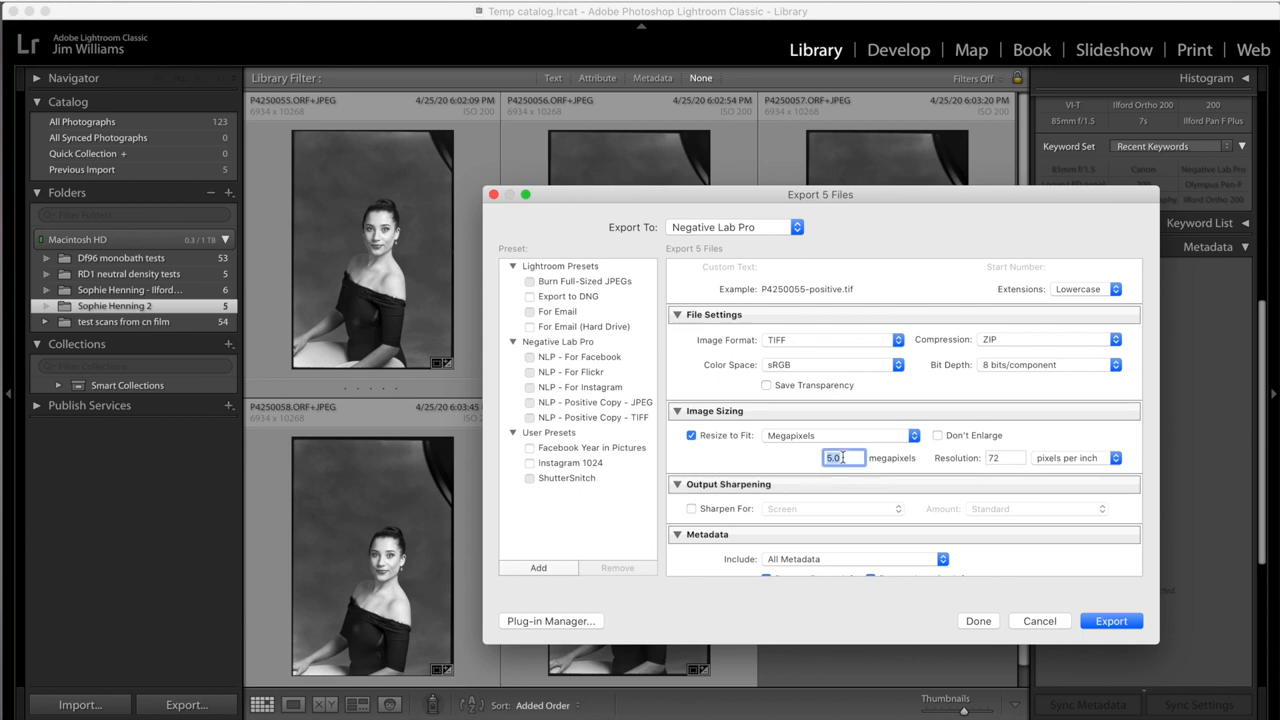
pyautogui.write('24')
pyautogui.click(1005, 458)
pyautogui.write('300')
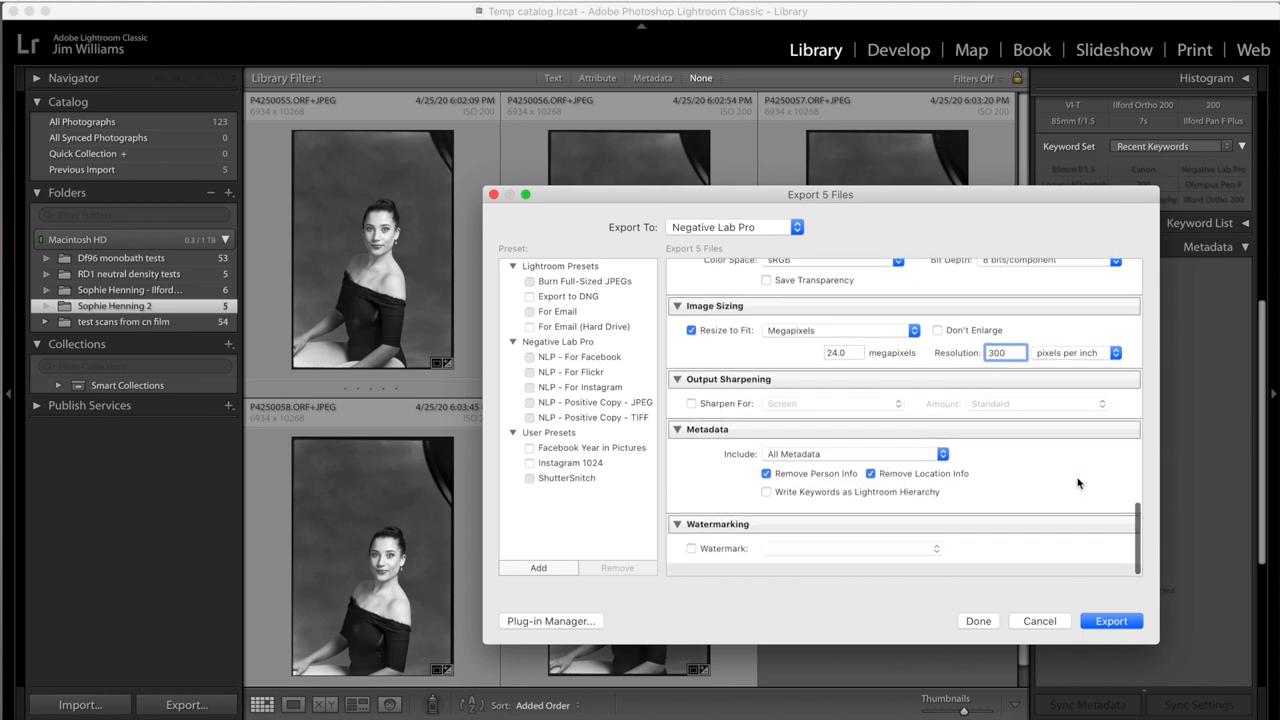
pyautogui.click(1112, 621)
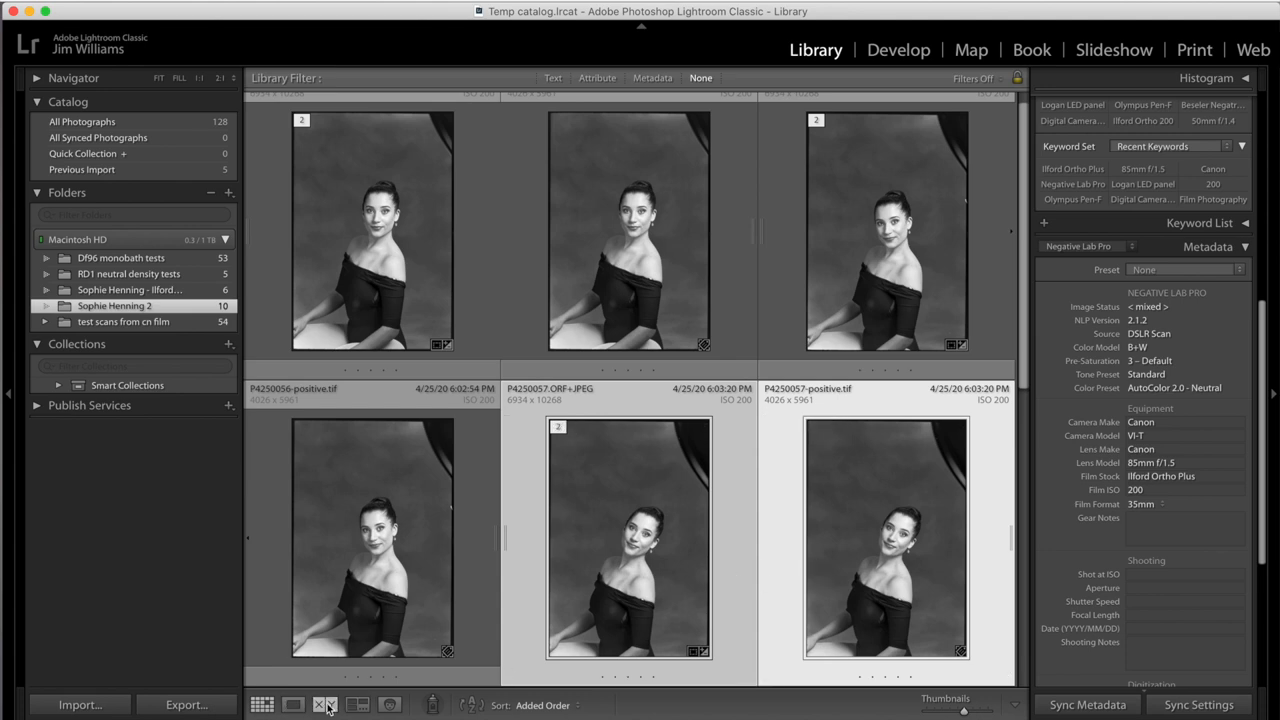
# - Compare a positive copy beside its original at 1:1, then return to the ten-image grid
pyautogui.click(323, 703)
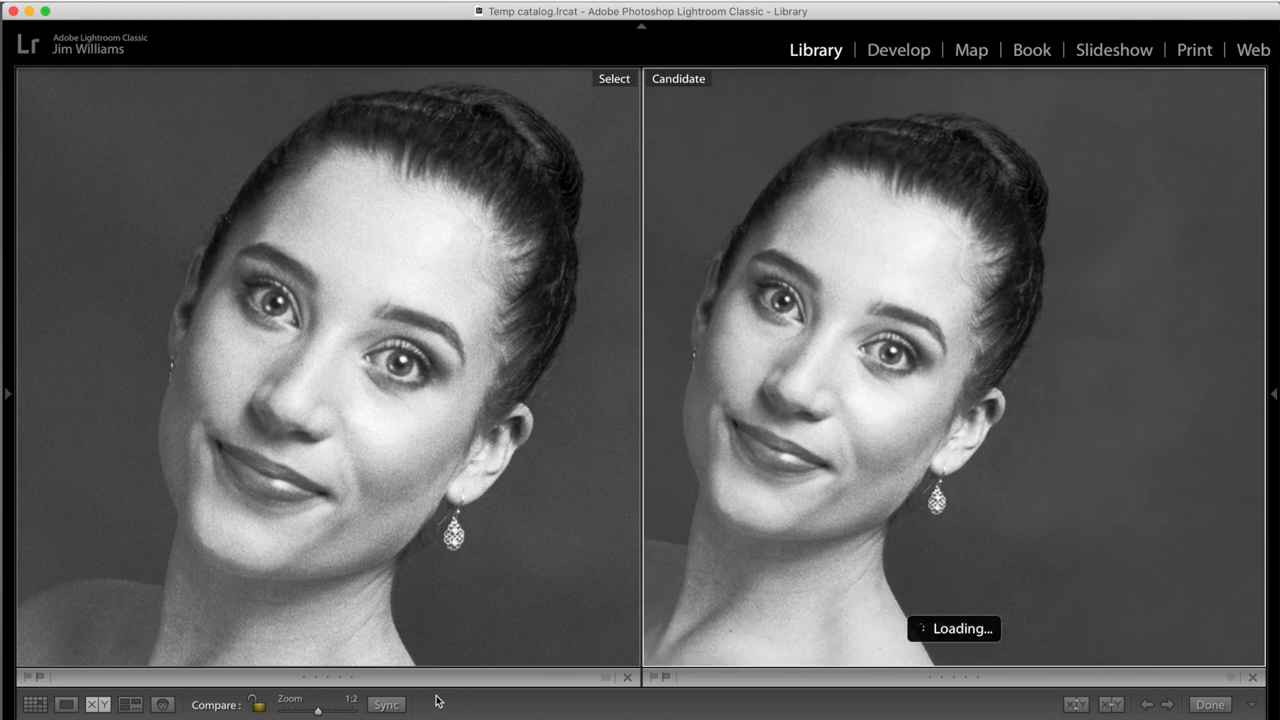
pyautogui.moveTo(318, 710); pyautogui.dragTo(323, 710)
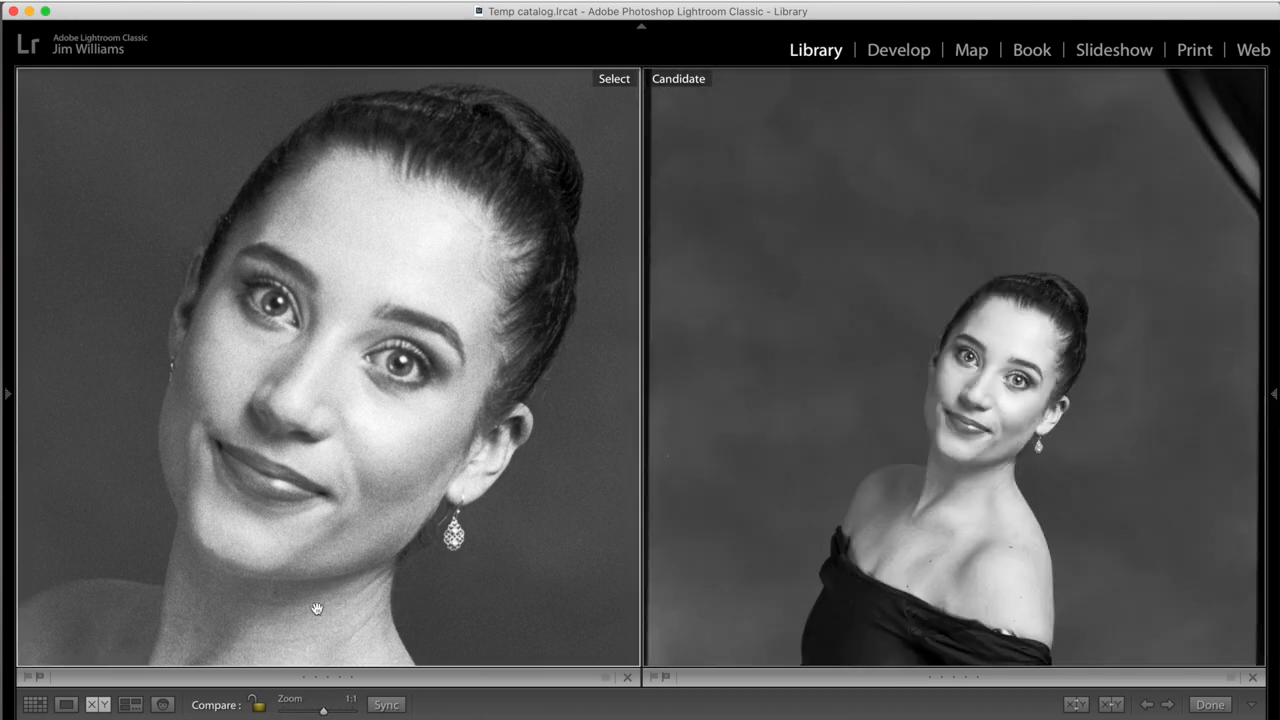
pyautogui.moveTo(328, 707)
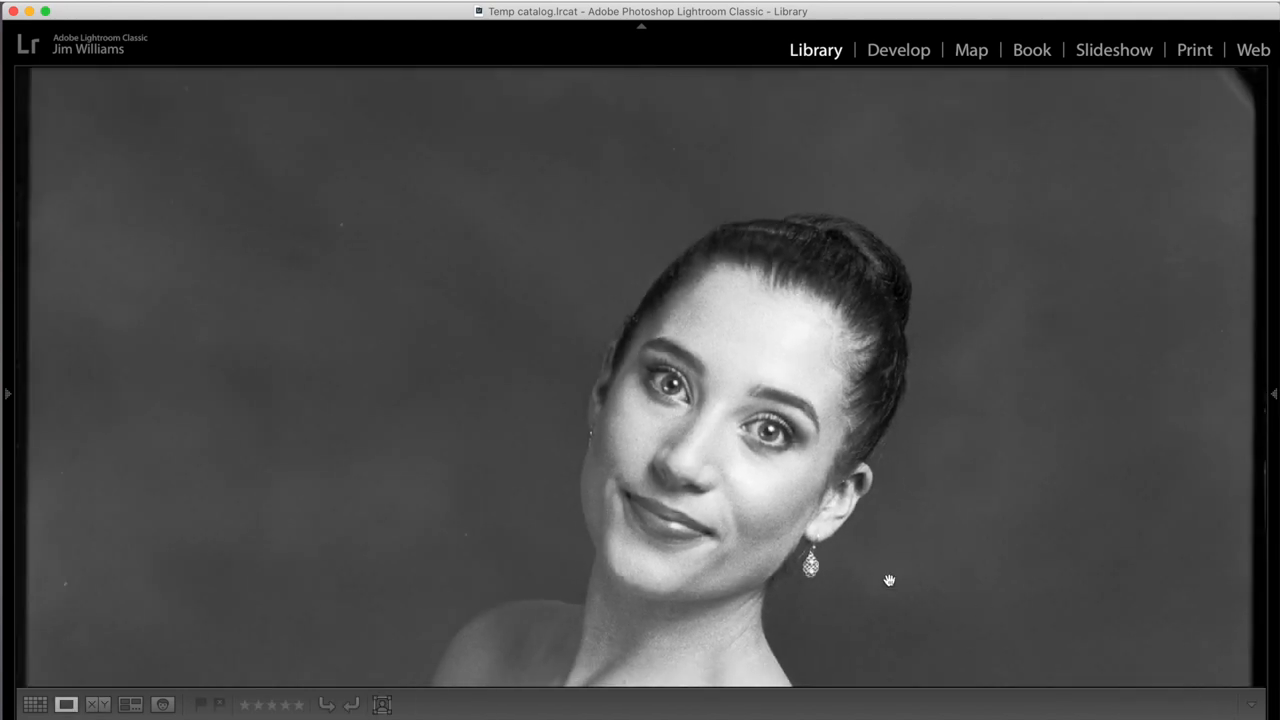
pyautogui.click(38, 701)
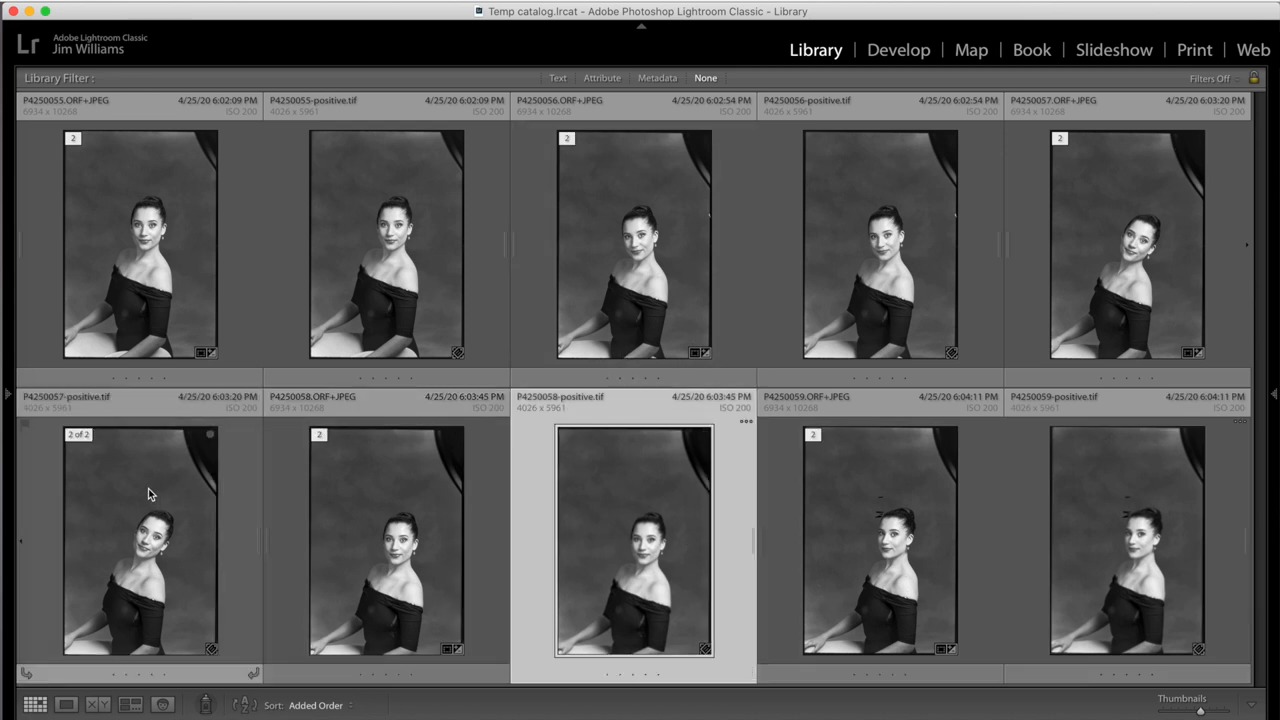
pyautogui.rightClick(150, 495)
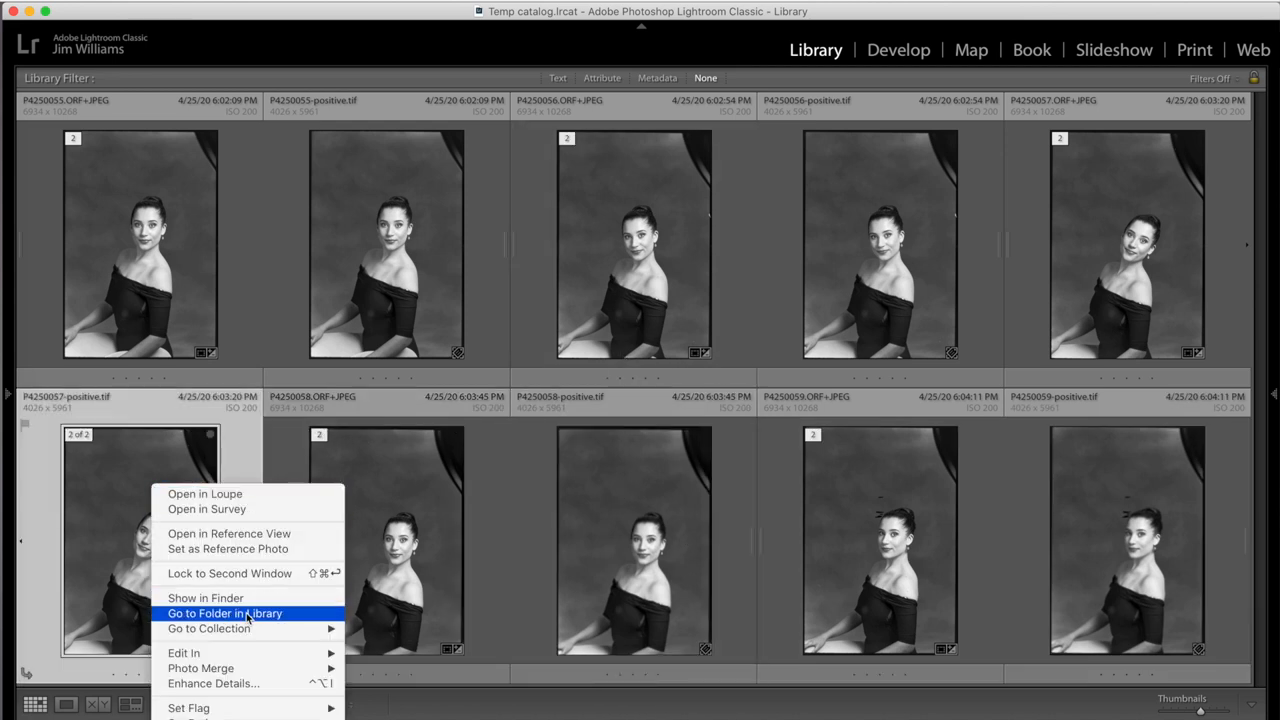
pyautogui.click(205, 613)
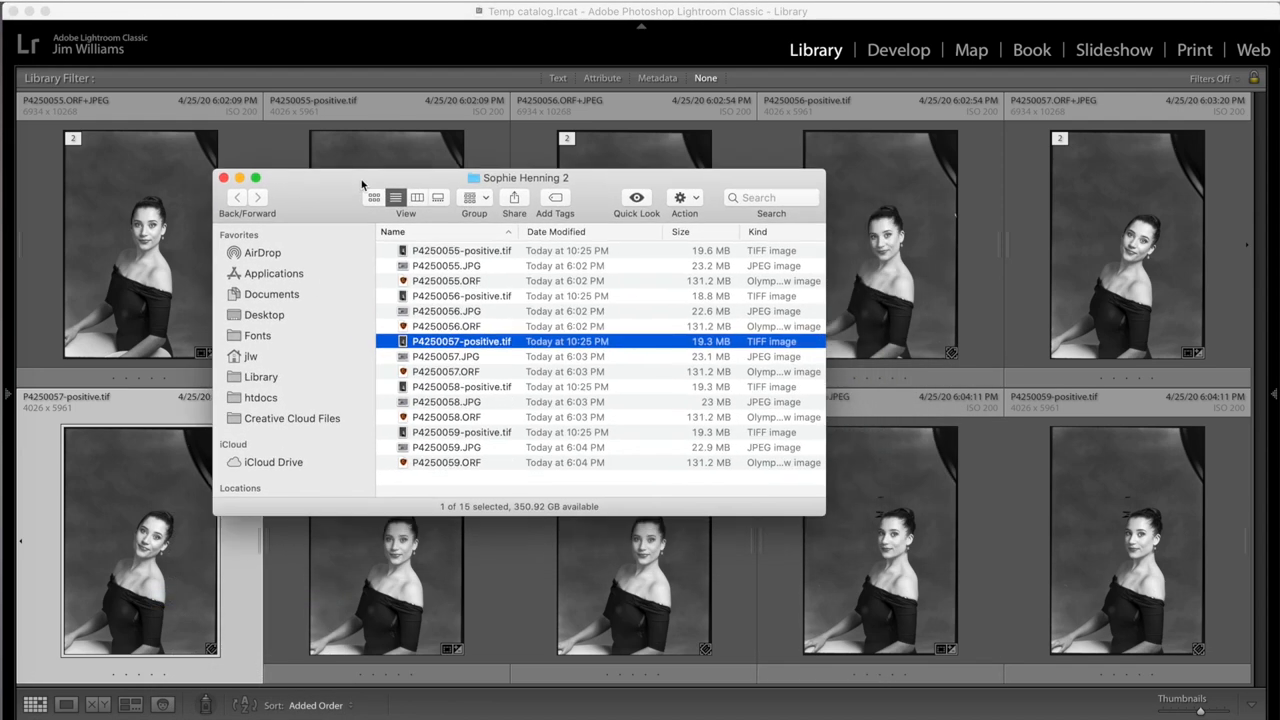
pyautogui.moveTo(560, 351)
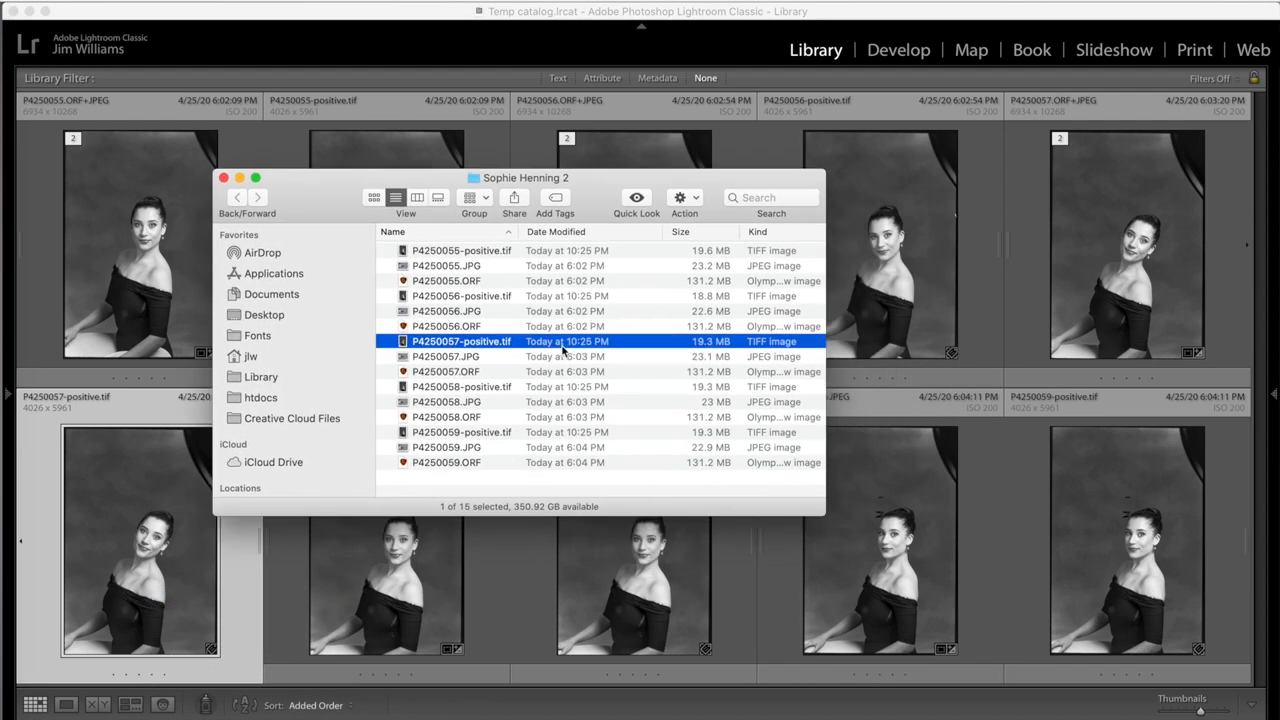
pyautogui.click(446, 371)
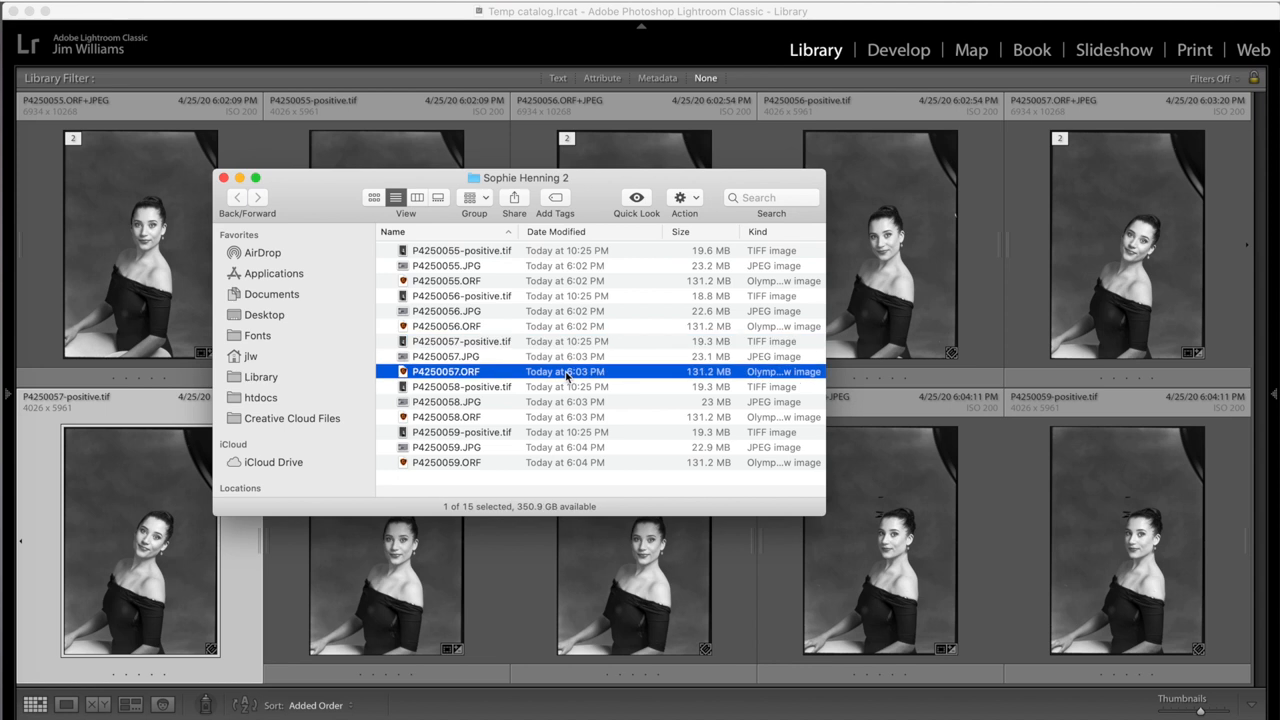
pyautogui.moveTo(624, 372)
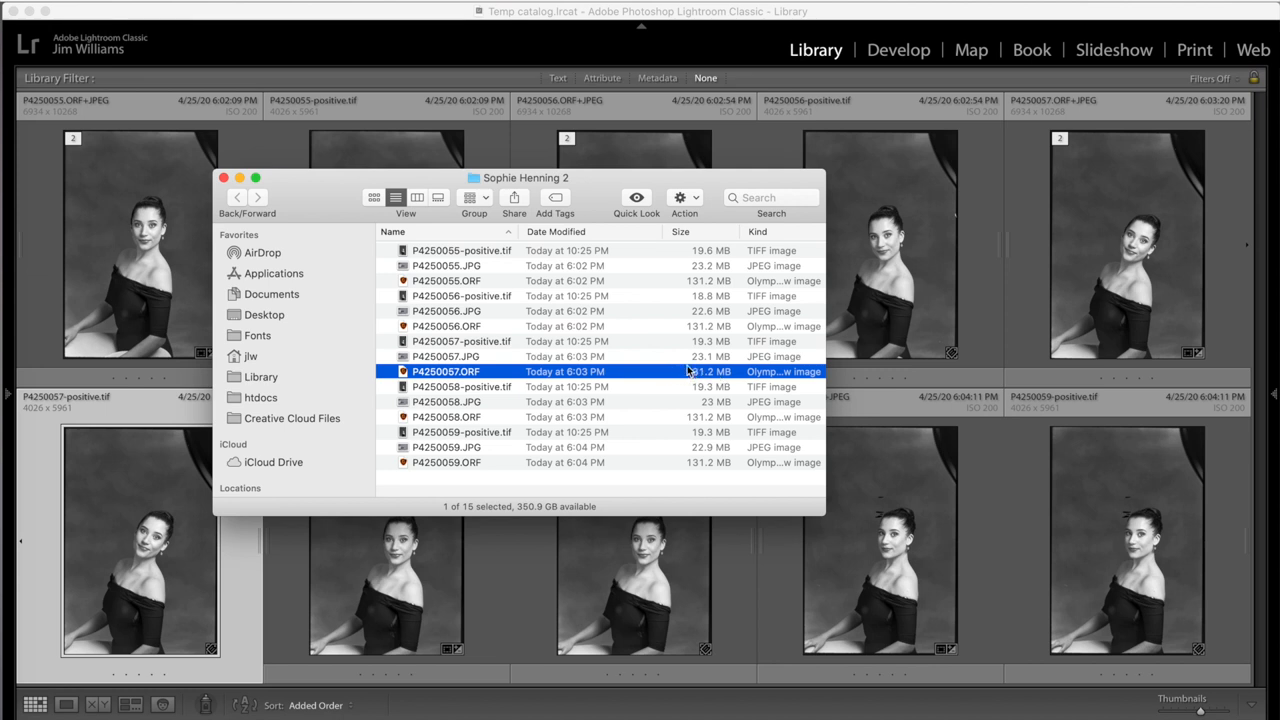
pyautogui.click(461, 341)
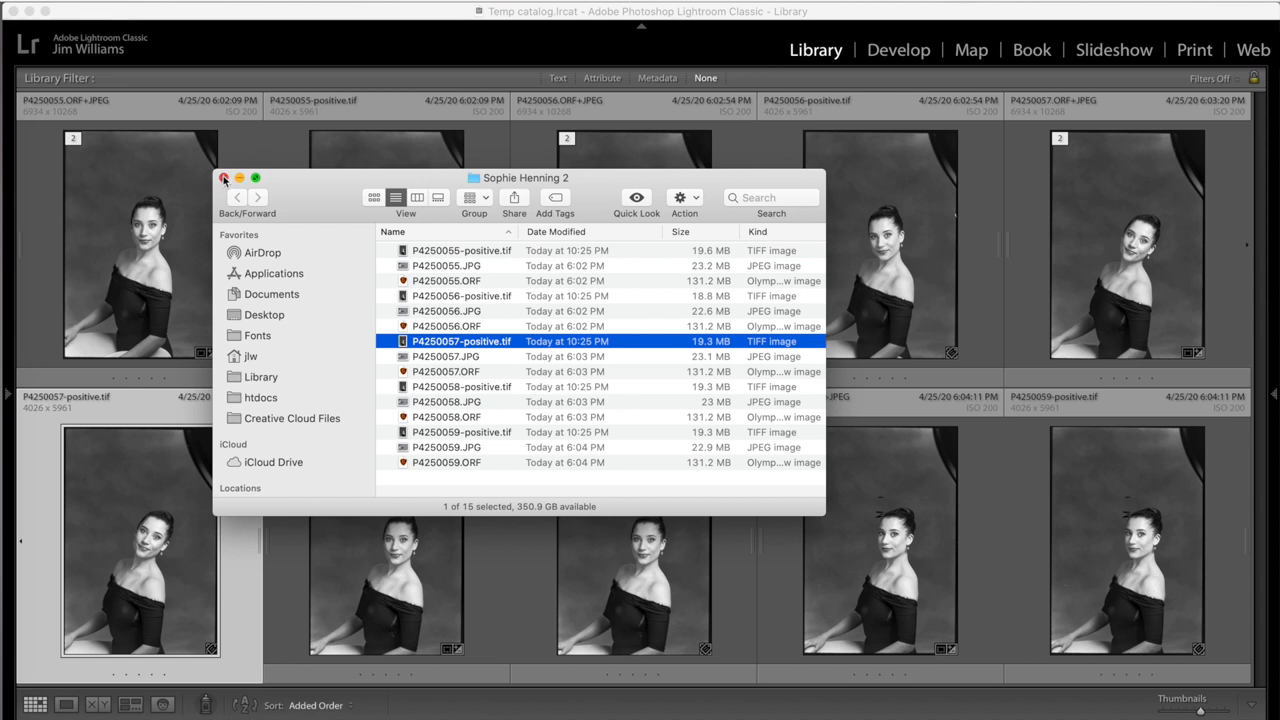
pyautogui.click(224, 178)
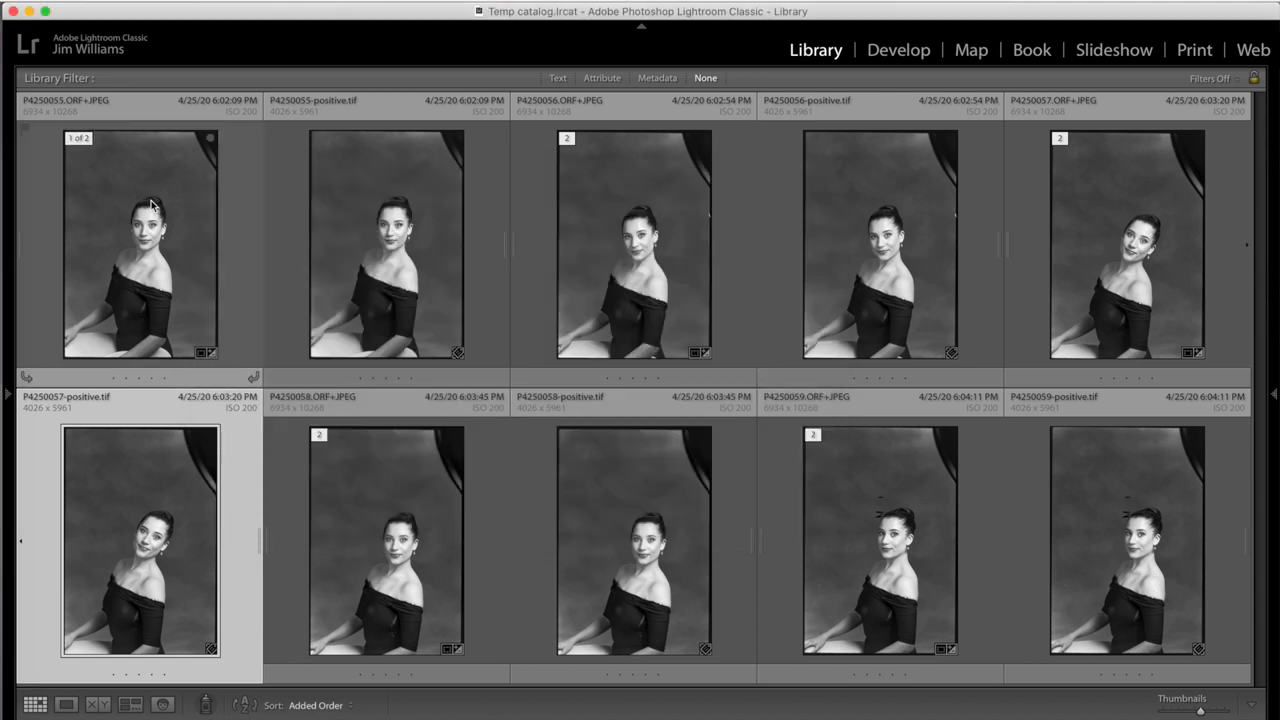
# - Select the original ORF+JPEG negatives for deletion from disk
pyautogui.click(633, 250)
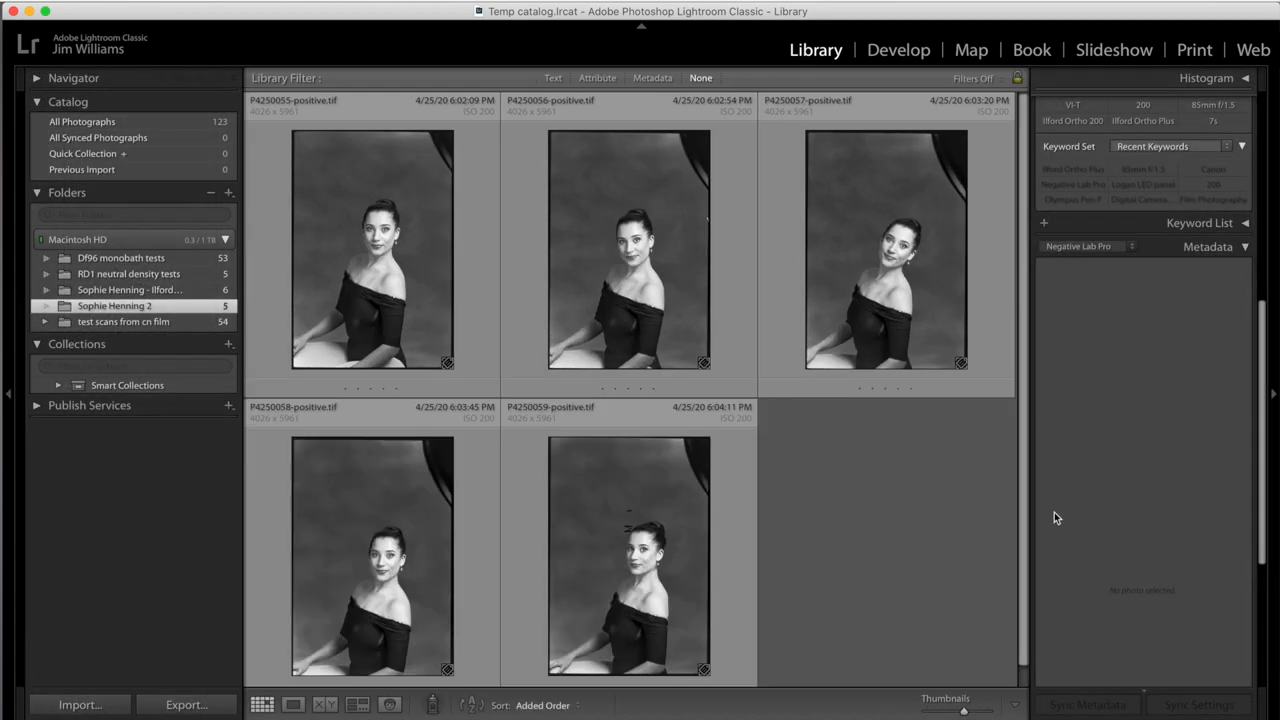
# - In Develop, set the portrait's exposure -0.35, highlights -32, shadows +43, blacks -11
pyautogui.click(897, 49)
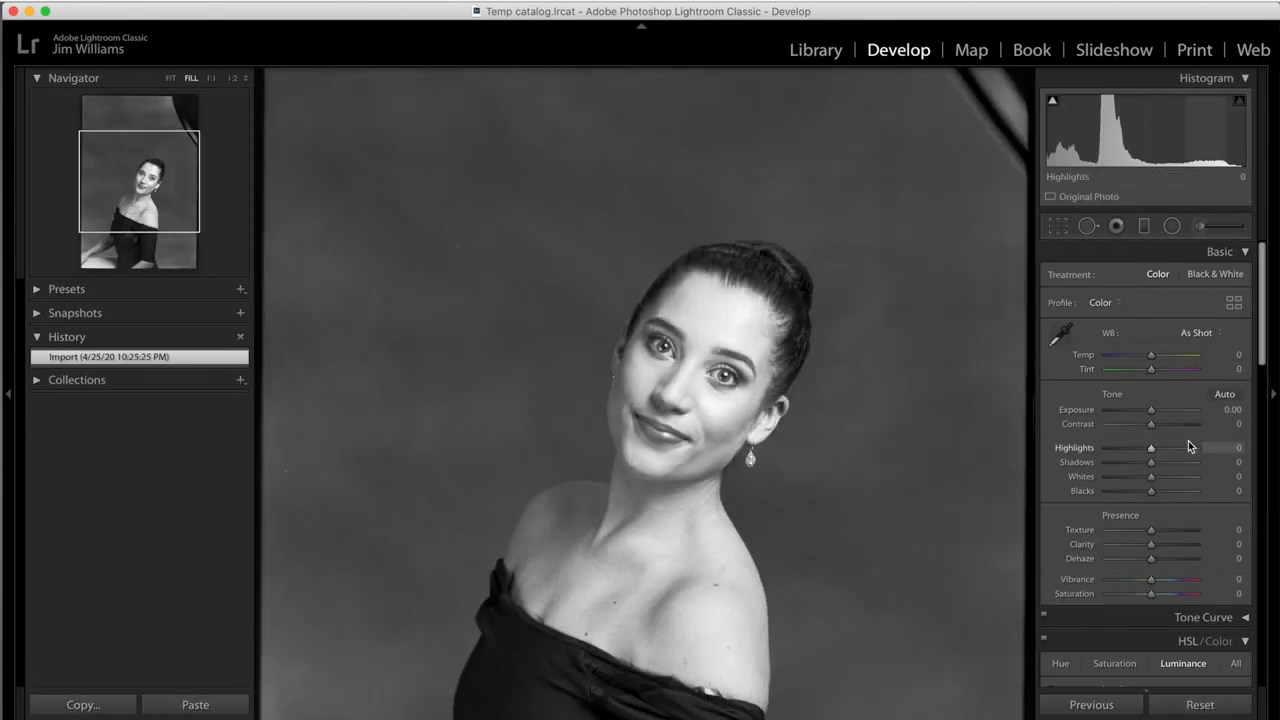
pyautogui.moveTo(1155, 409); pyautogui.dragTo(1148, 409)
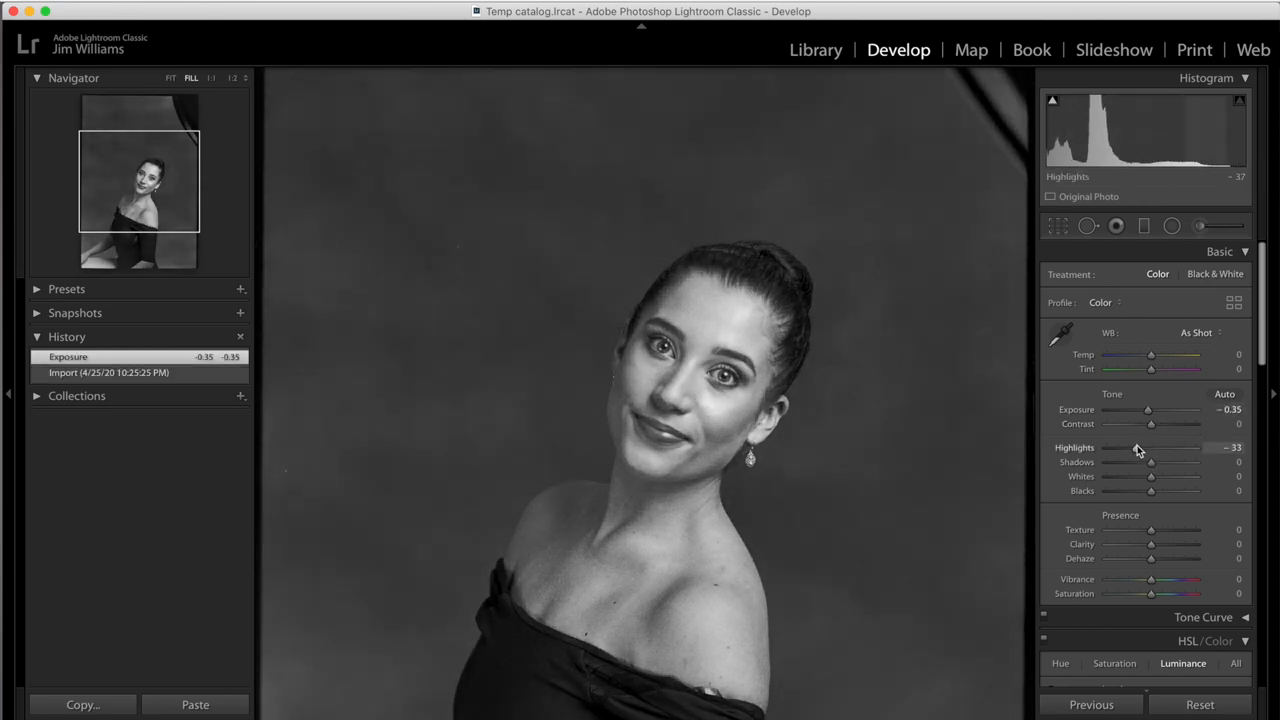
pyautogui.moveTo(1150, 461); pyautogui.dragTo(1160, 461)
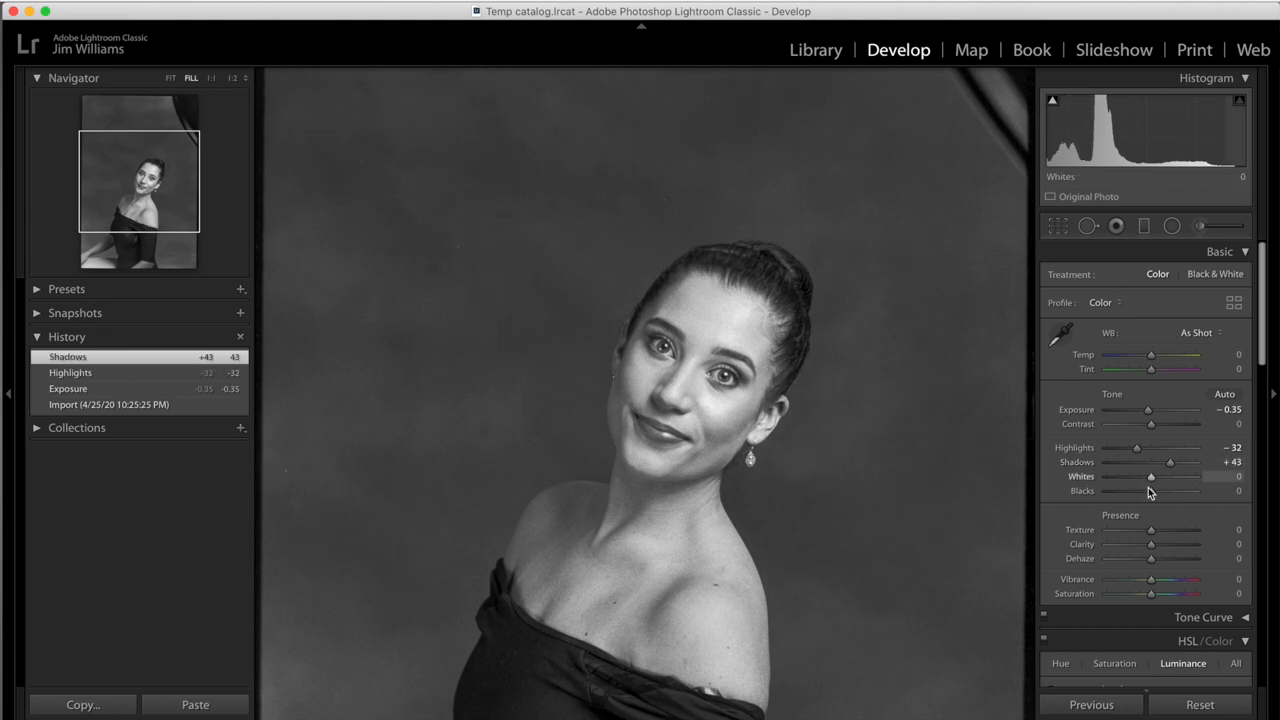
pyautogui.moveTo(1151, 491); pyautogui.dragTo(1147, 491)
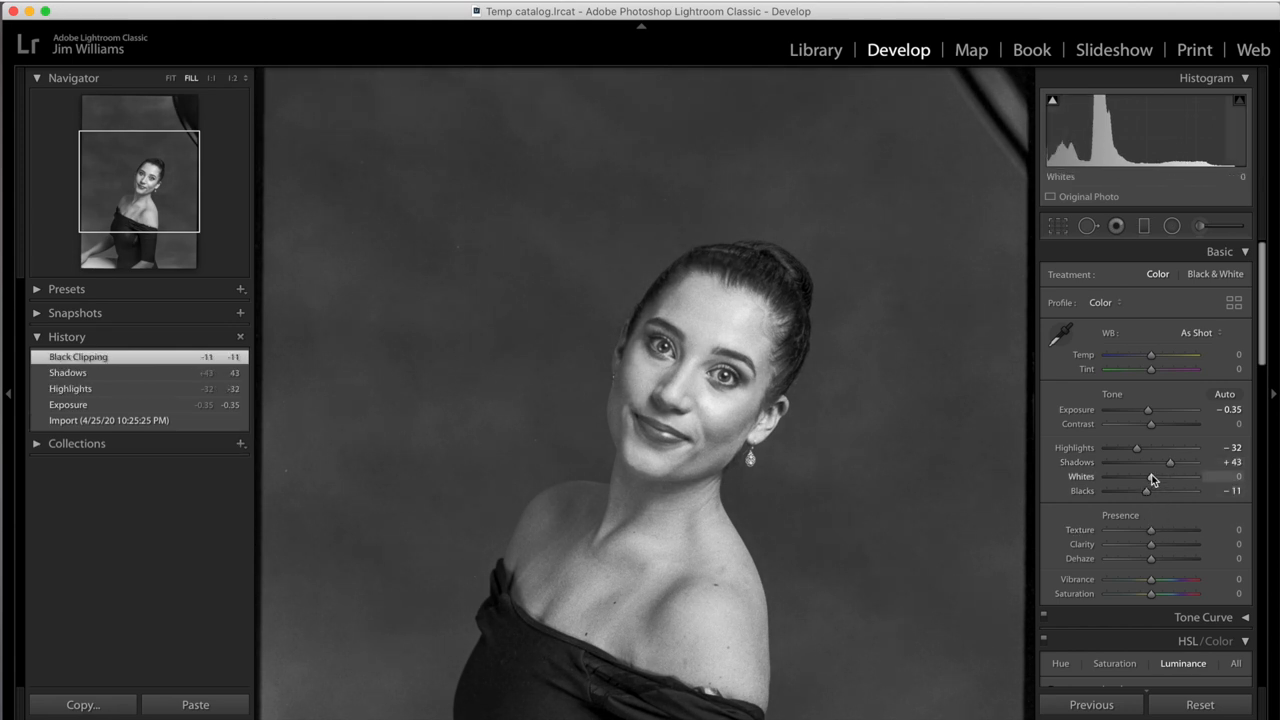